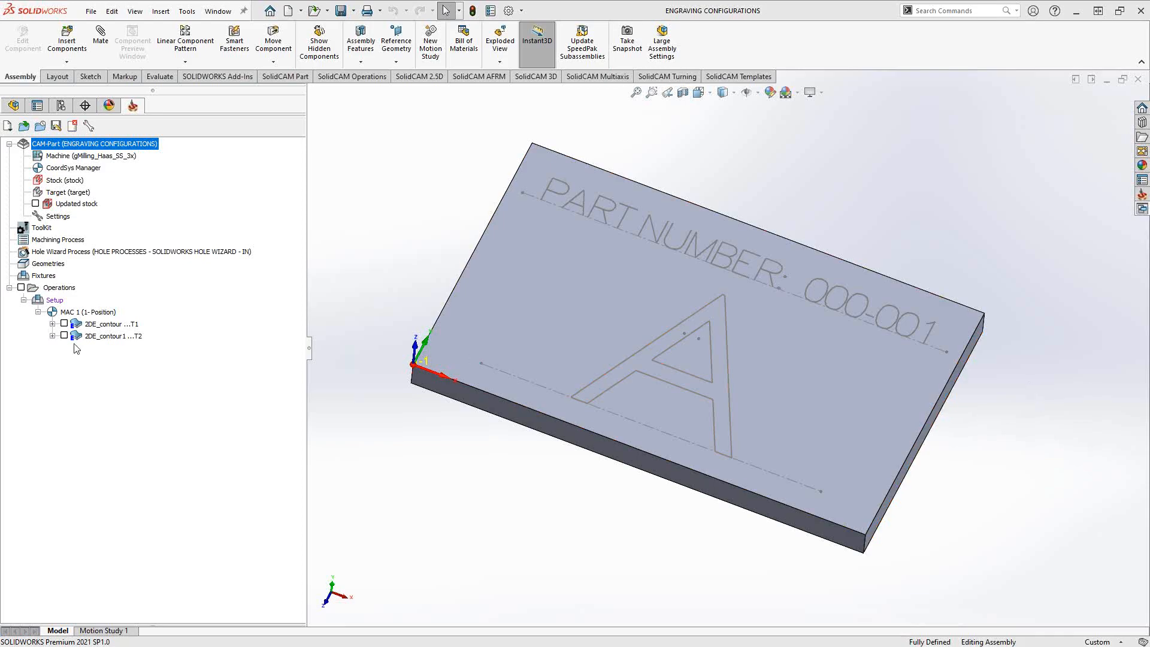
# - Preview the two engraving operations' toolpaths, including the letter A engraving
pyautogui.click(112, 324)
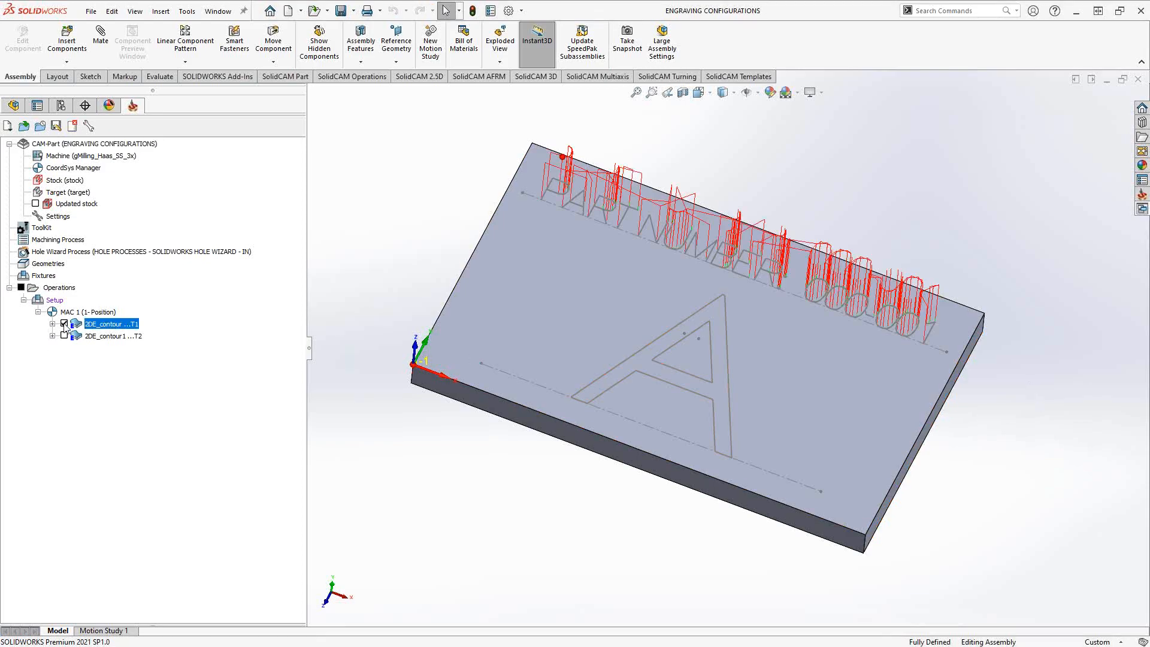
pyautogui.click(64, 323)
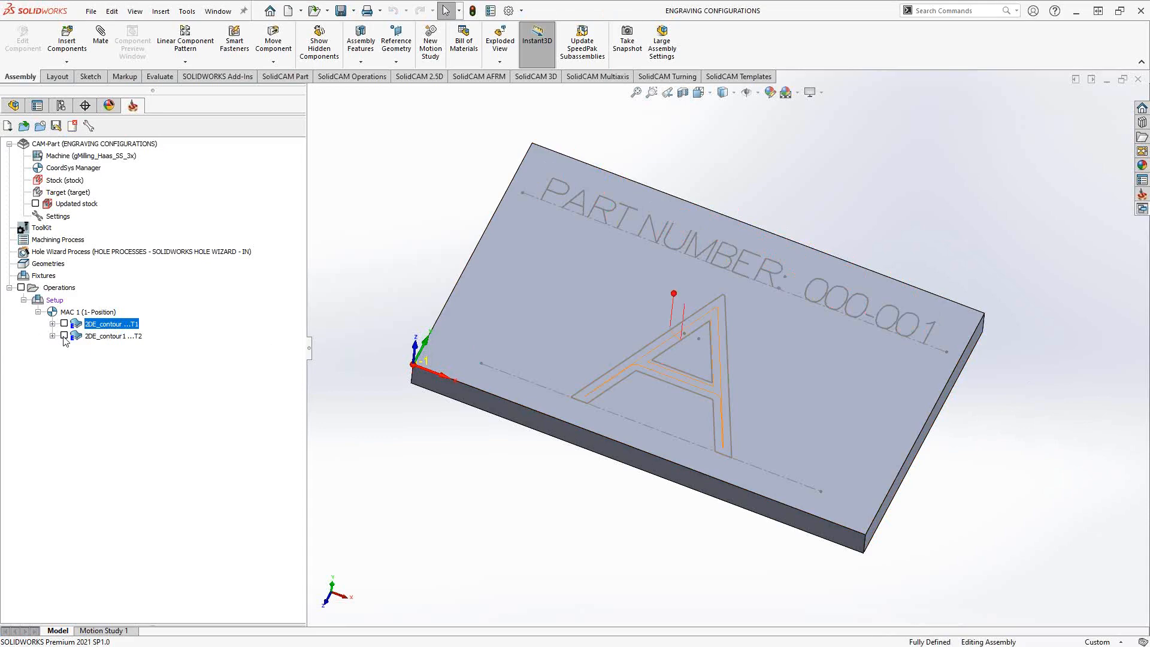
pyautogui.click(113, 335)
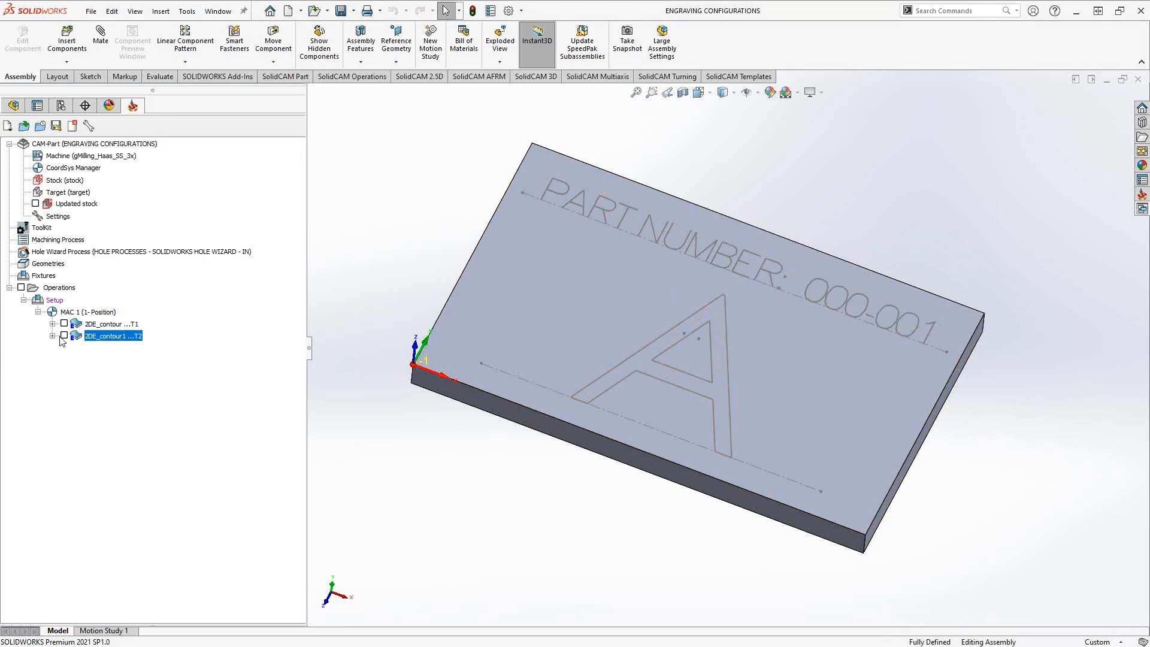
pyautogui.moveTo(163, 355)
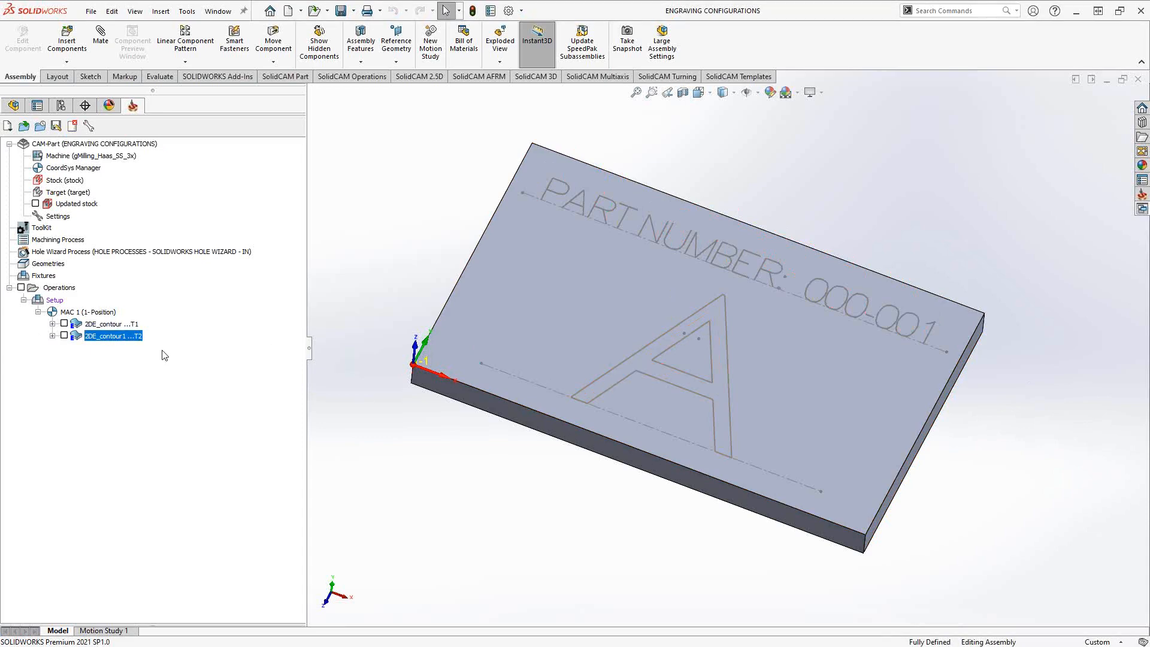
pyautogui.click(112, 323)
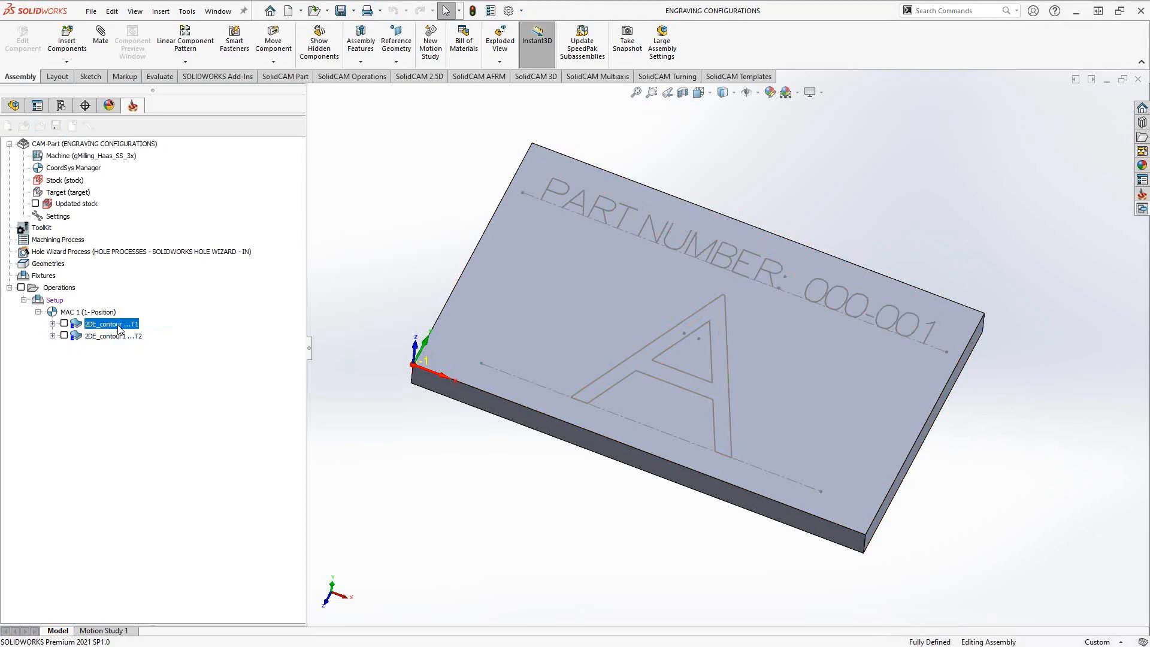
# - Define the first operation's contour geometry as Text chains from the PART NUMBER text
pyautogui.doubleClick(110, 323)
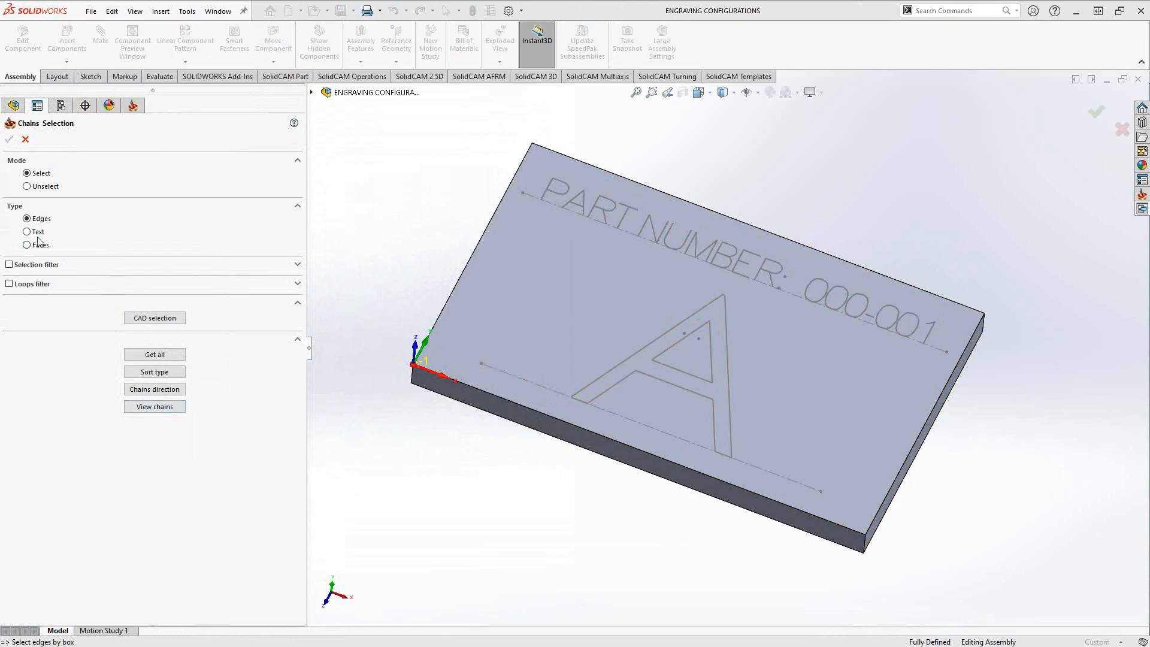
pyautogui.click(27, 231)
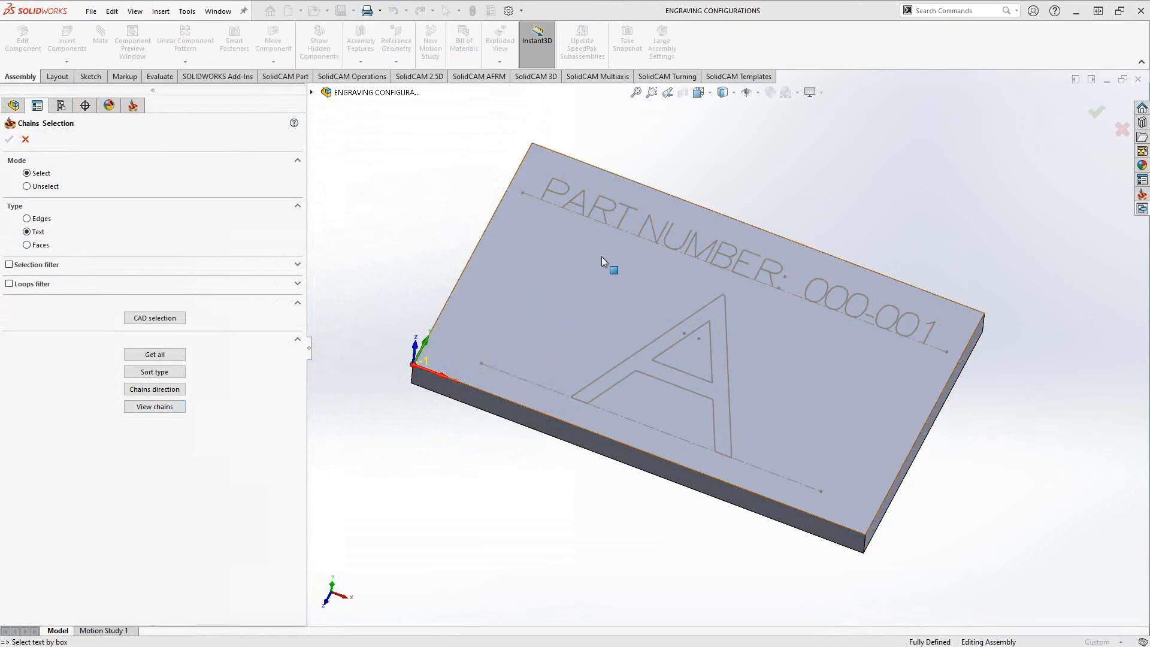
pyautogui.click(634, 217)
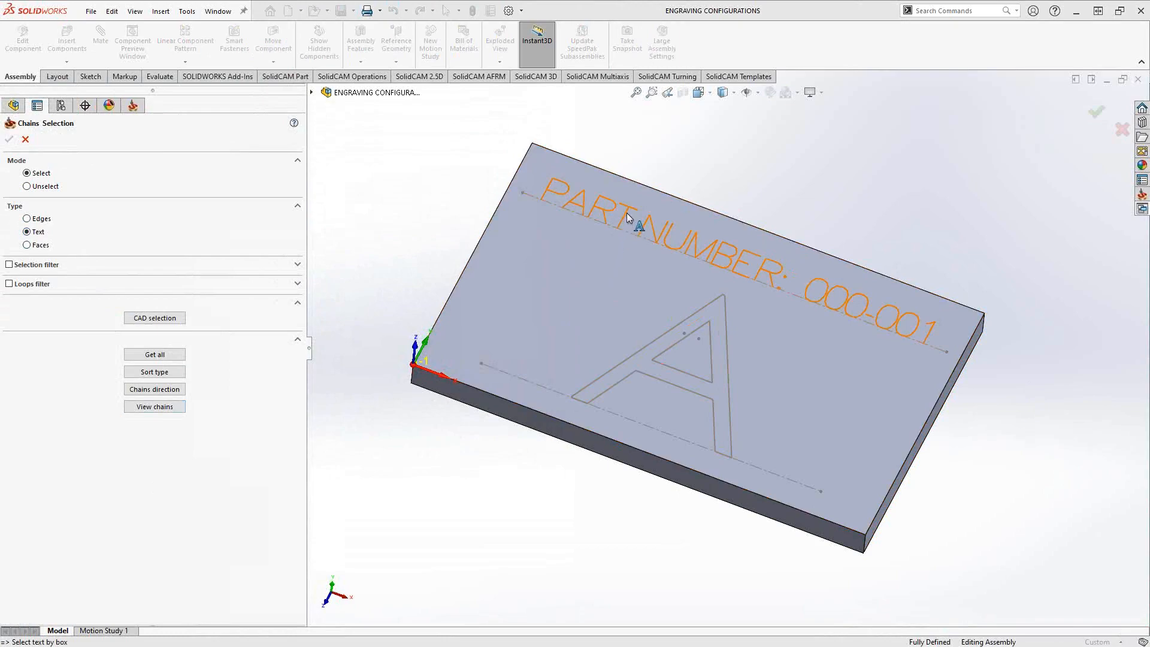
pyautogui.click(637, 228)
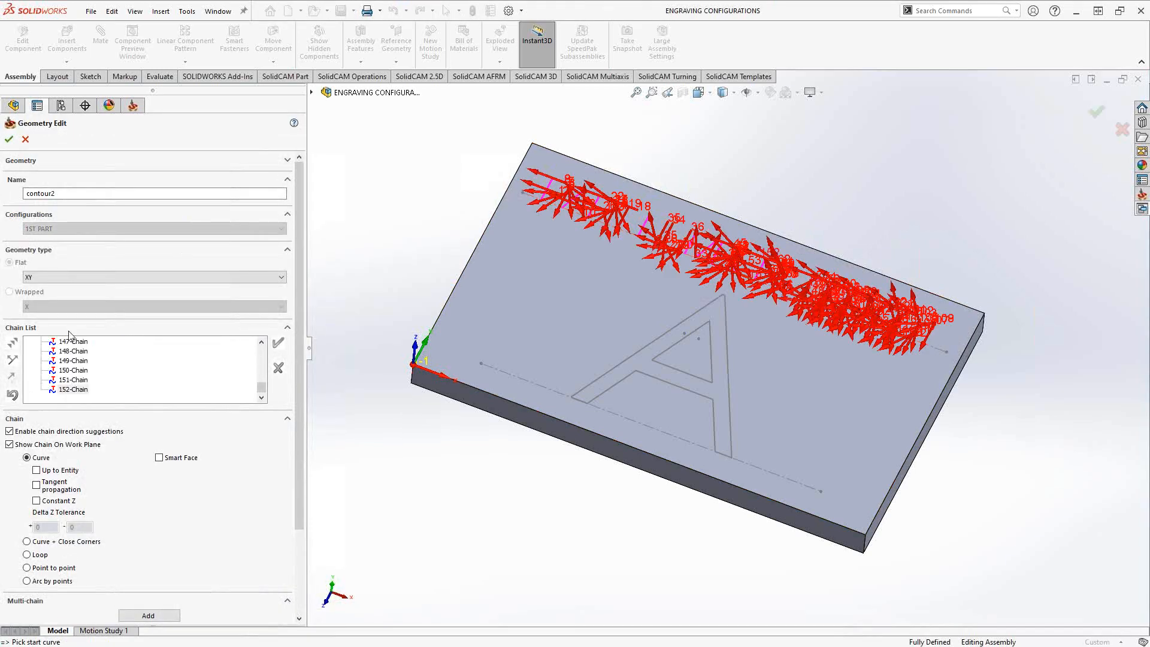
pyautogui.click(9, 140)
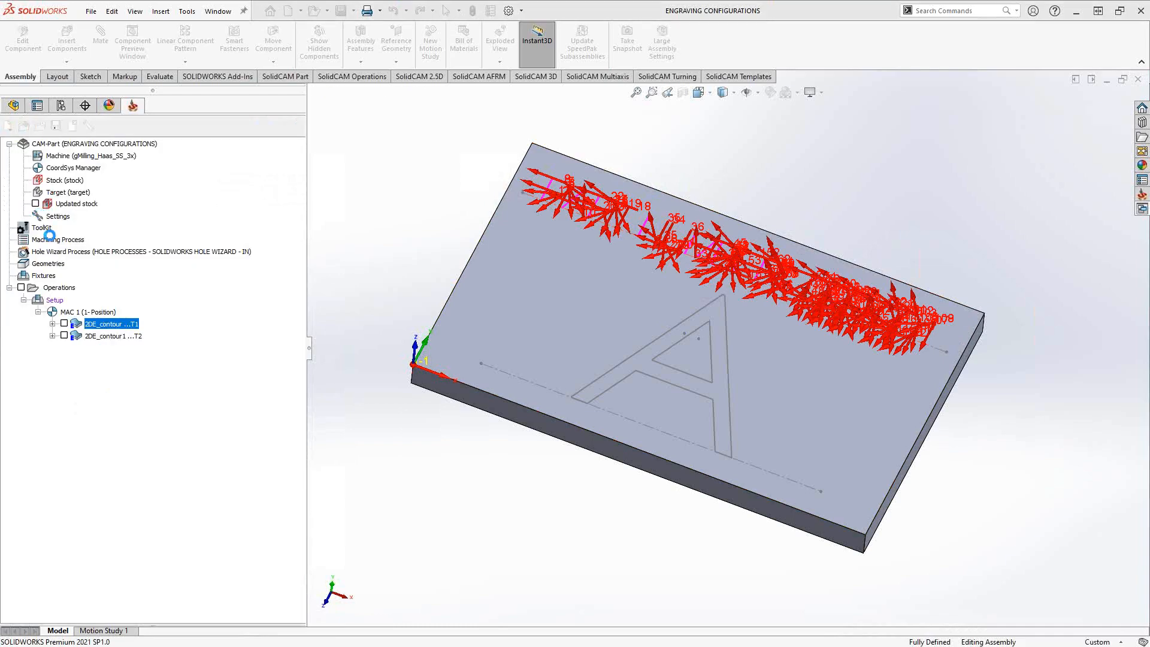
pyautogui.doubleClick(112, 324)
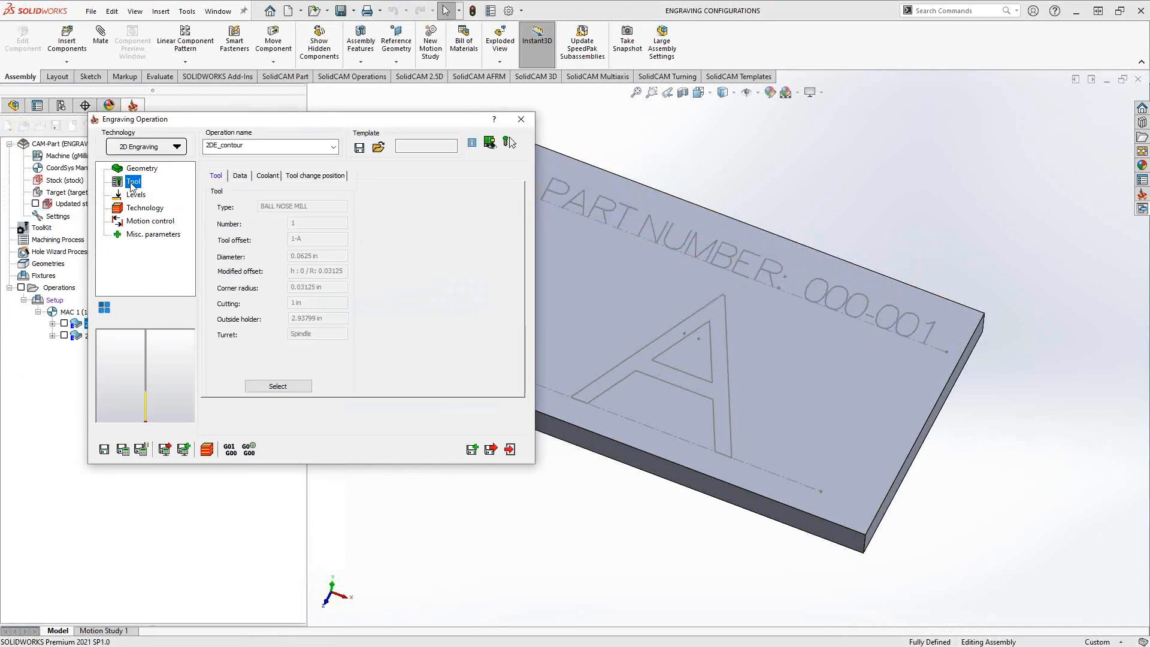
pyautogui.click(136, 194)
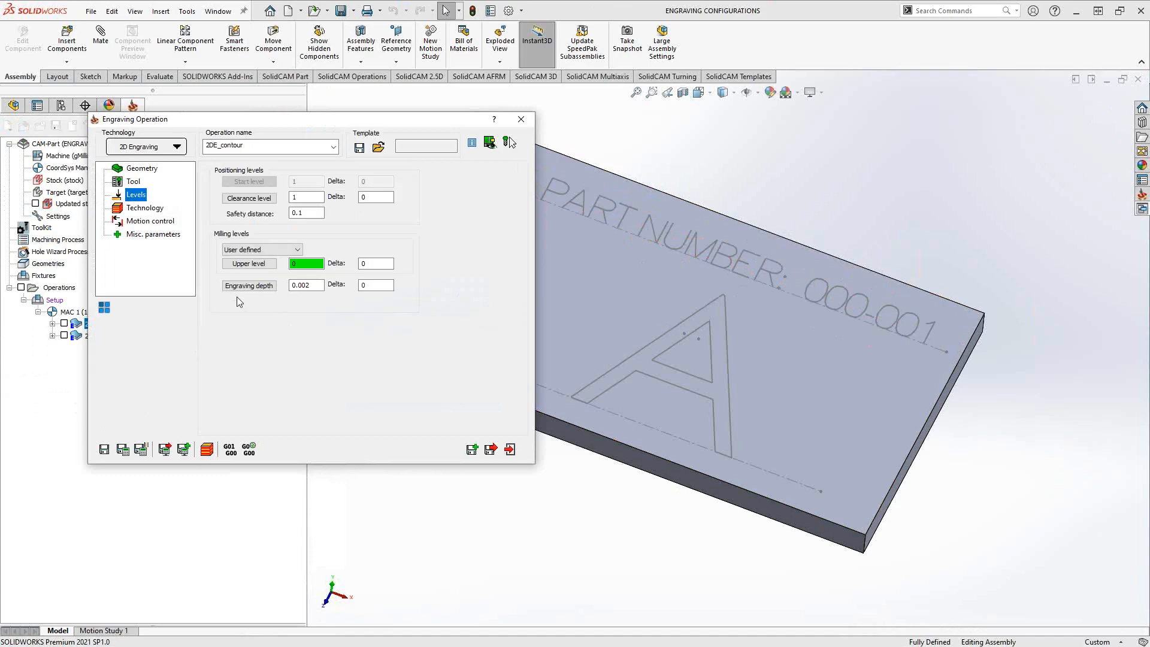
pyautogui.click(144, 208)
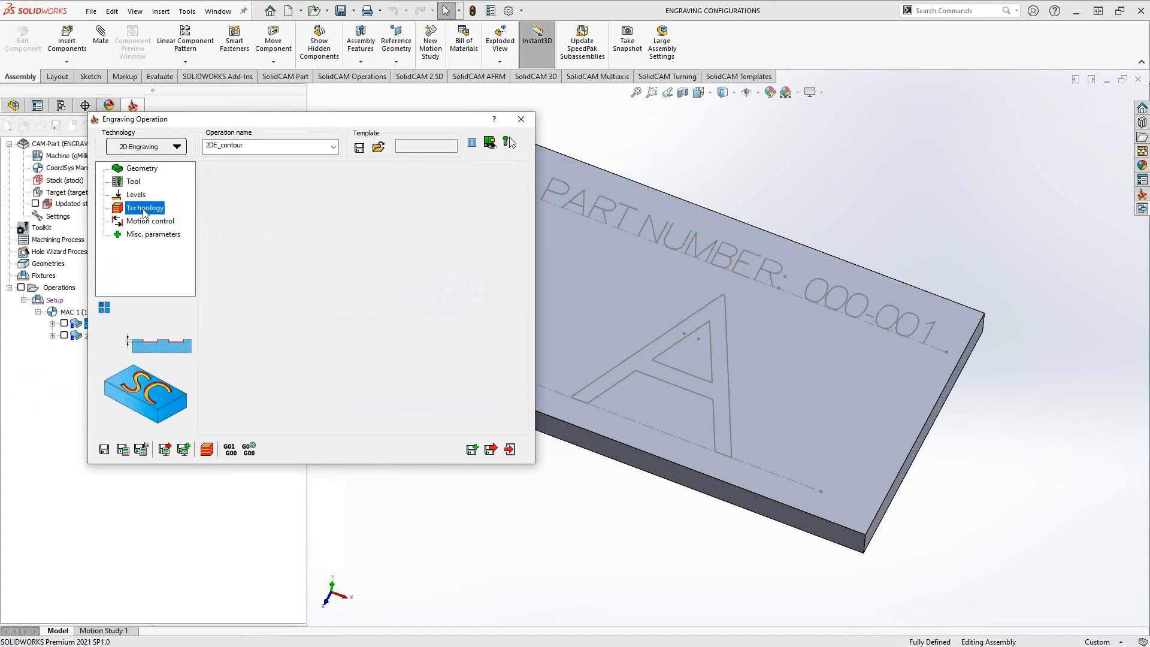
pyautogui.click(144, 207)
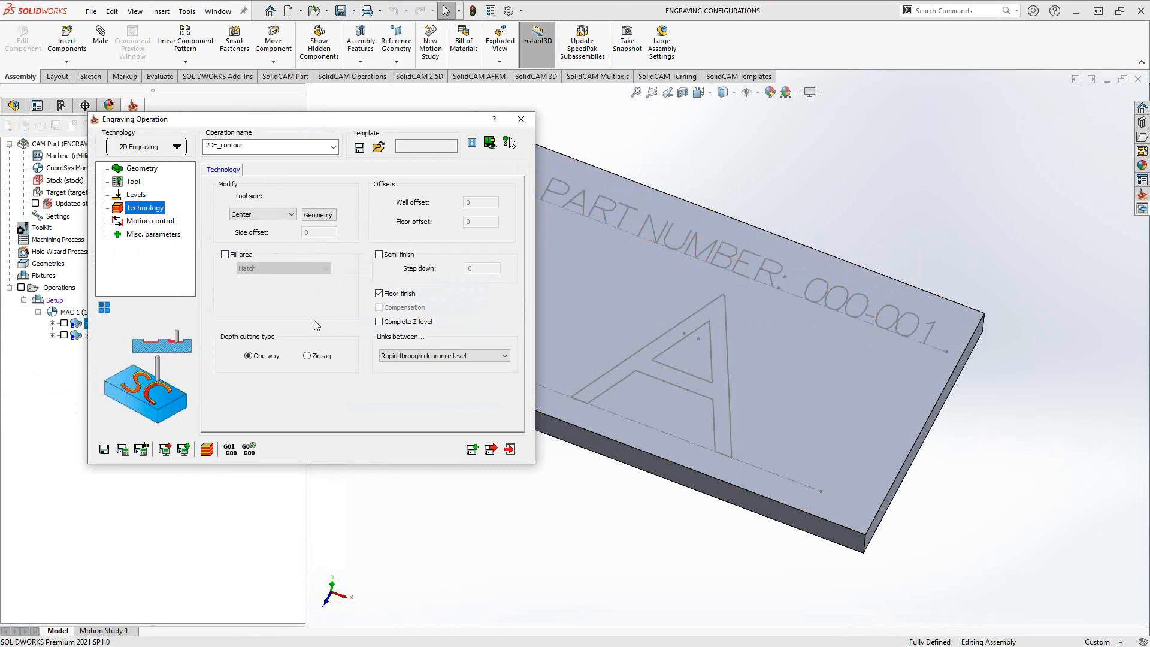
pyautogui.moveTo(320, 297)
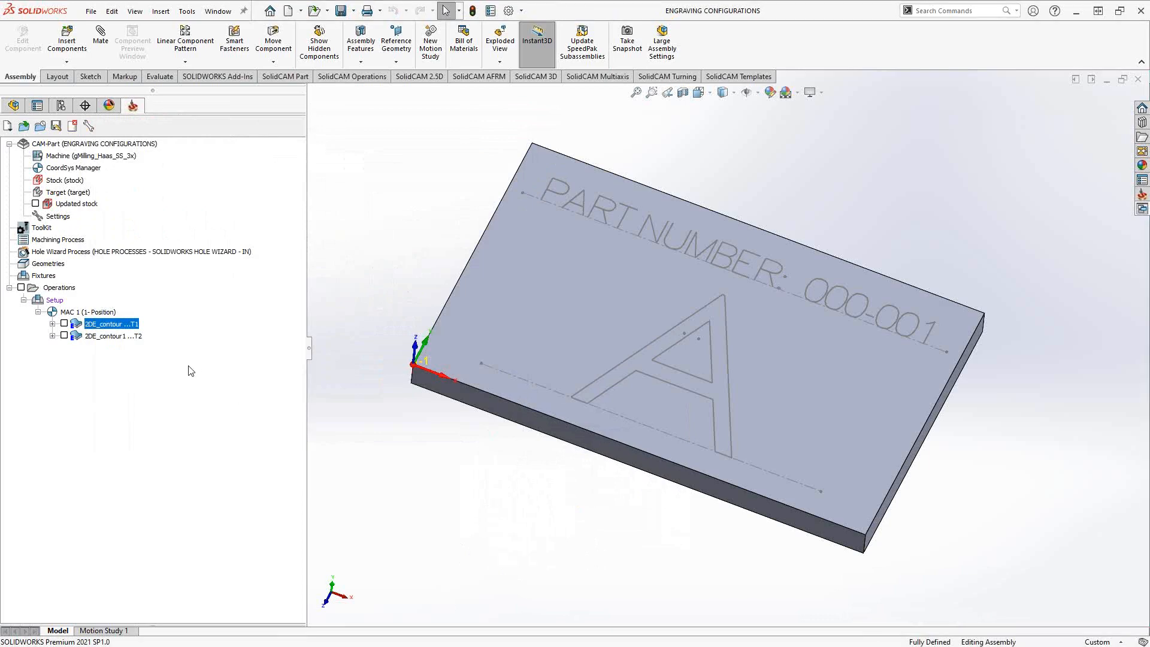
pyautogui.moveTo(176, 340)
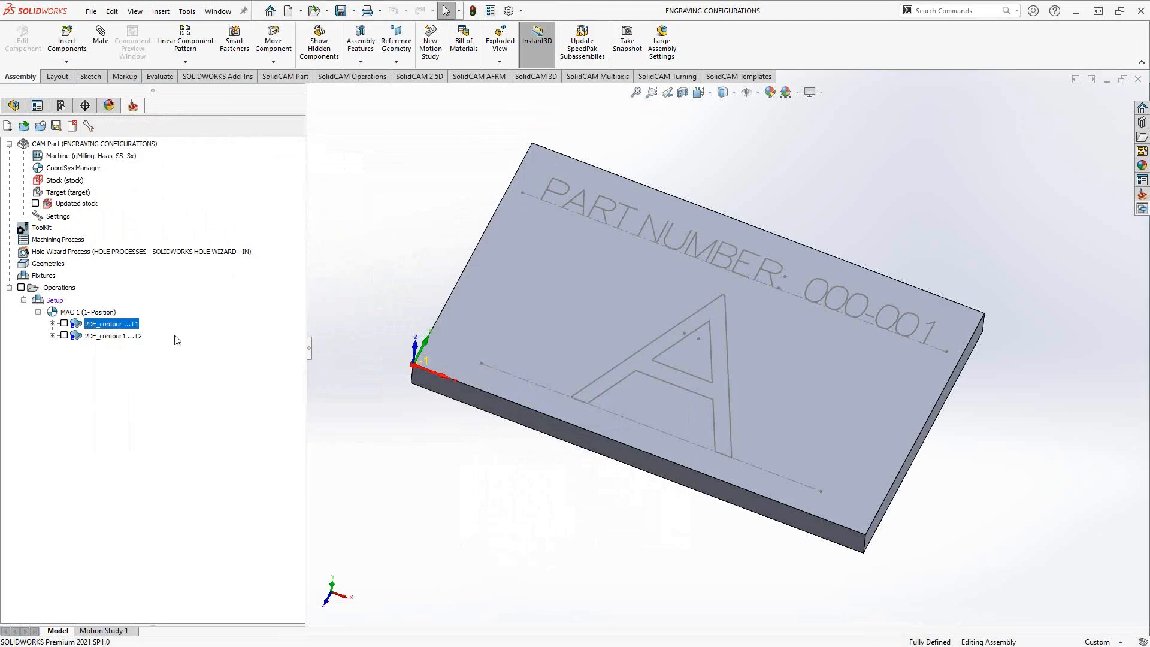
# - Associate geometry with the current configuration and tick 'Calculate operations after the synchronization'
pyautogui.click(57, 215)
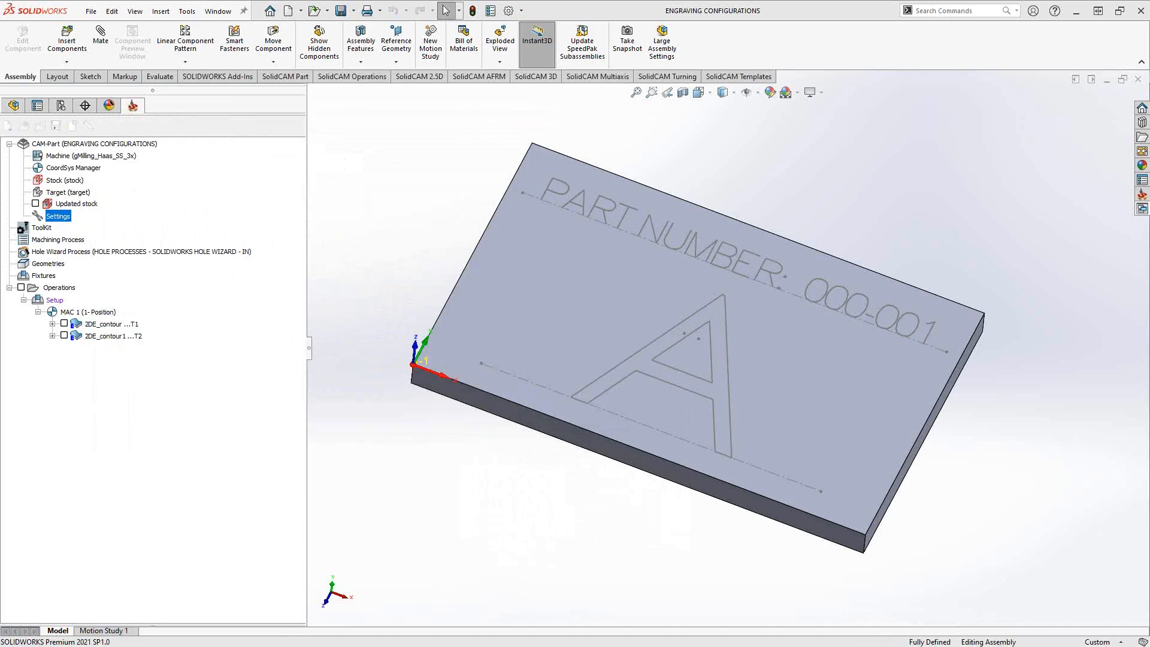
pyautogui.doubleClick(58, 216)
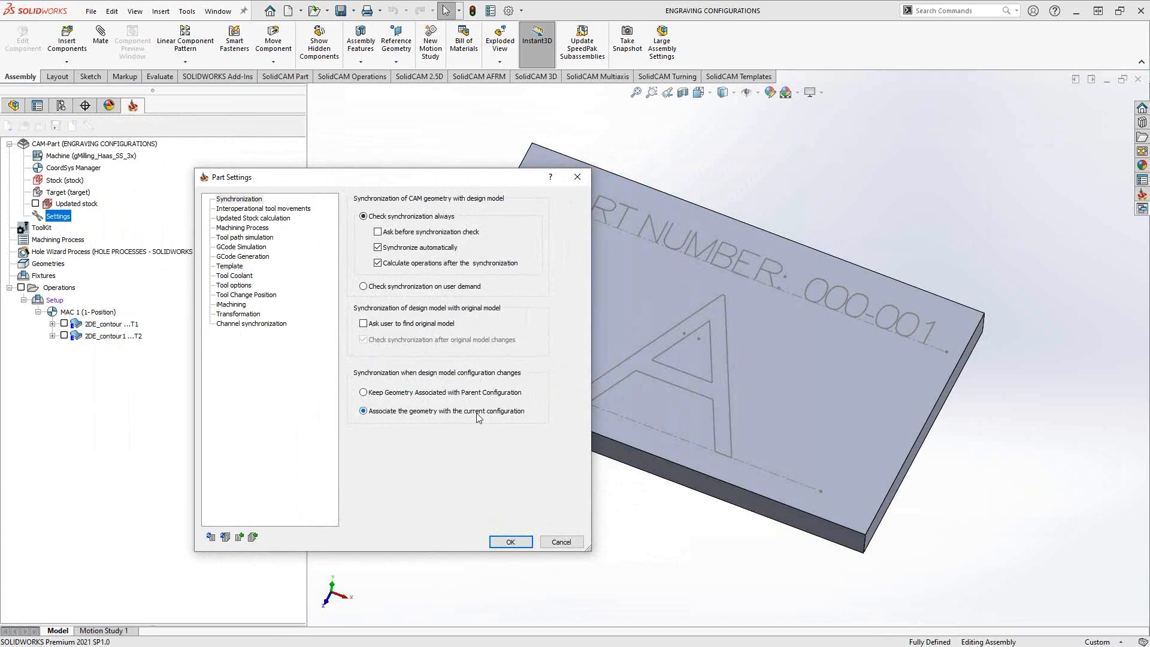
pyautogui.moveTo(494, 418)
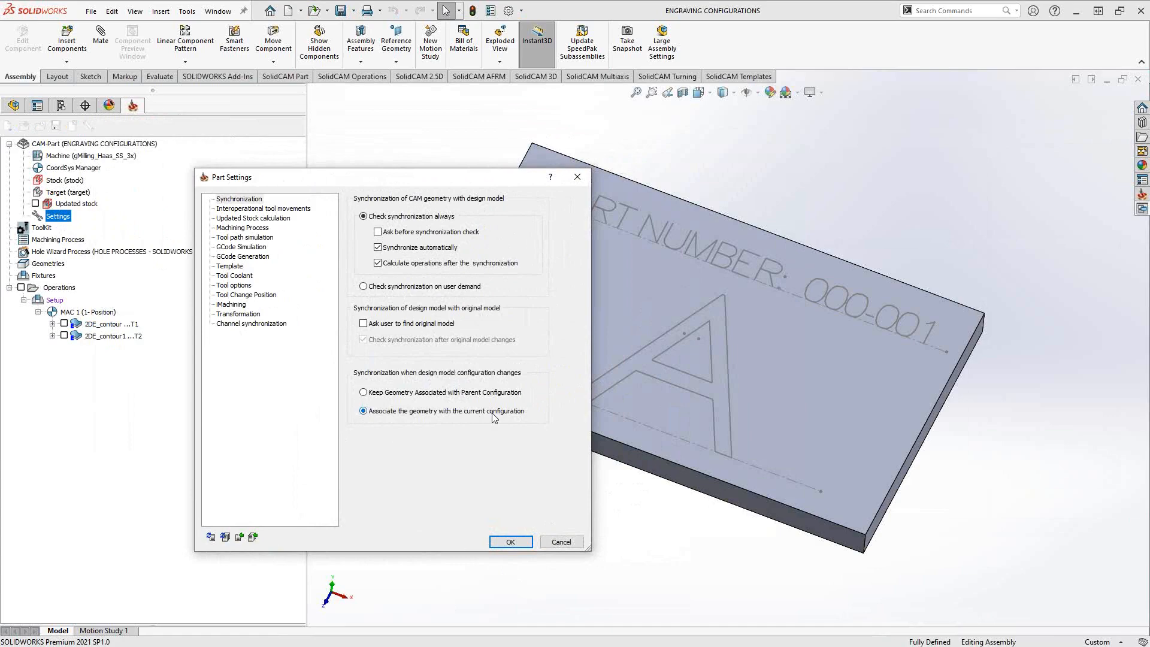
pyautogui.moveTo(390, 418)
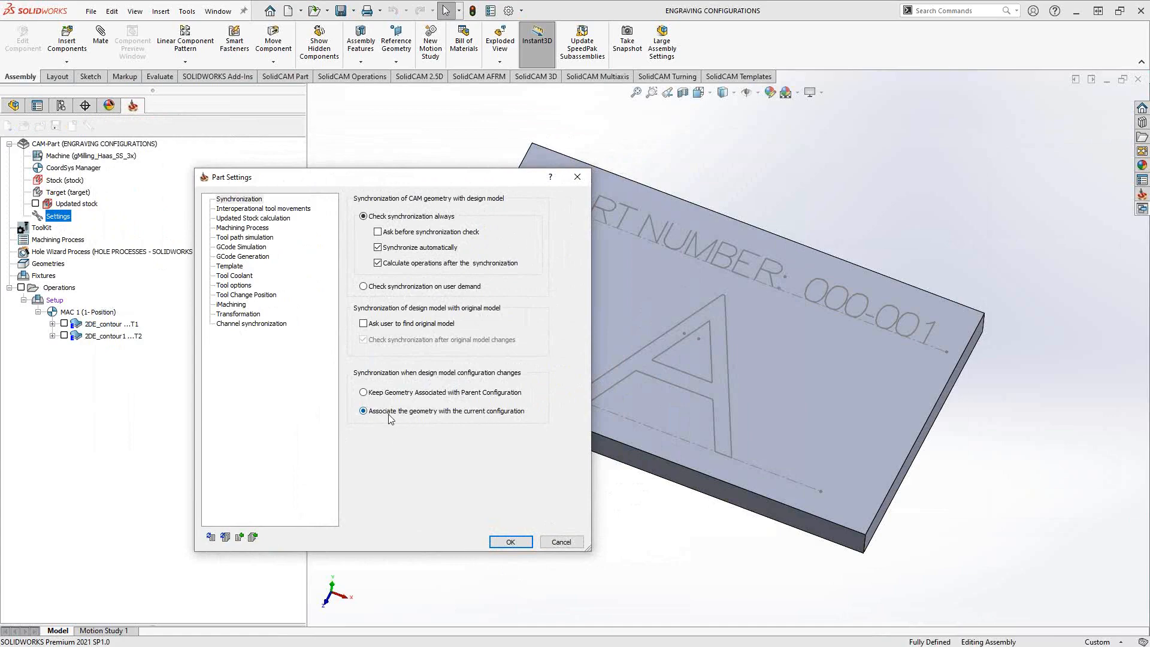
pyautogui.moveTo(481, 423)
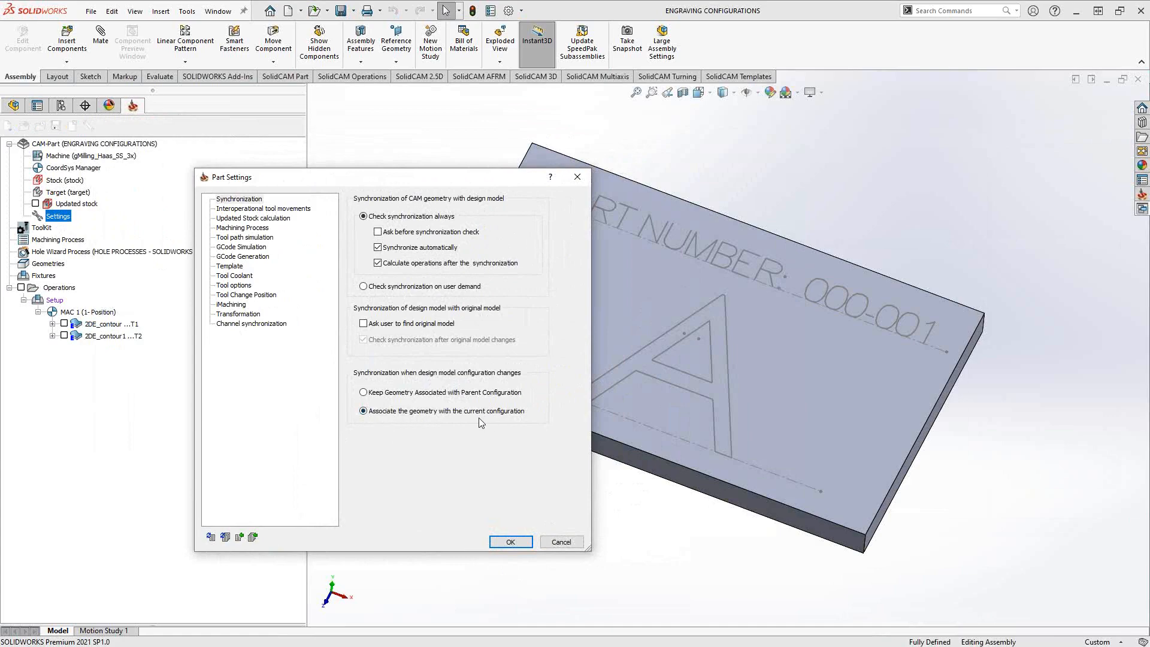
pyautogui.moveTo(458, 379)
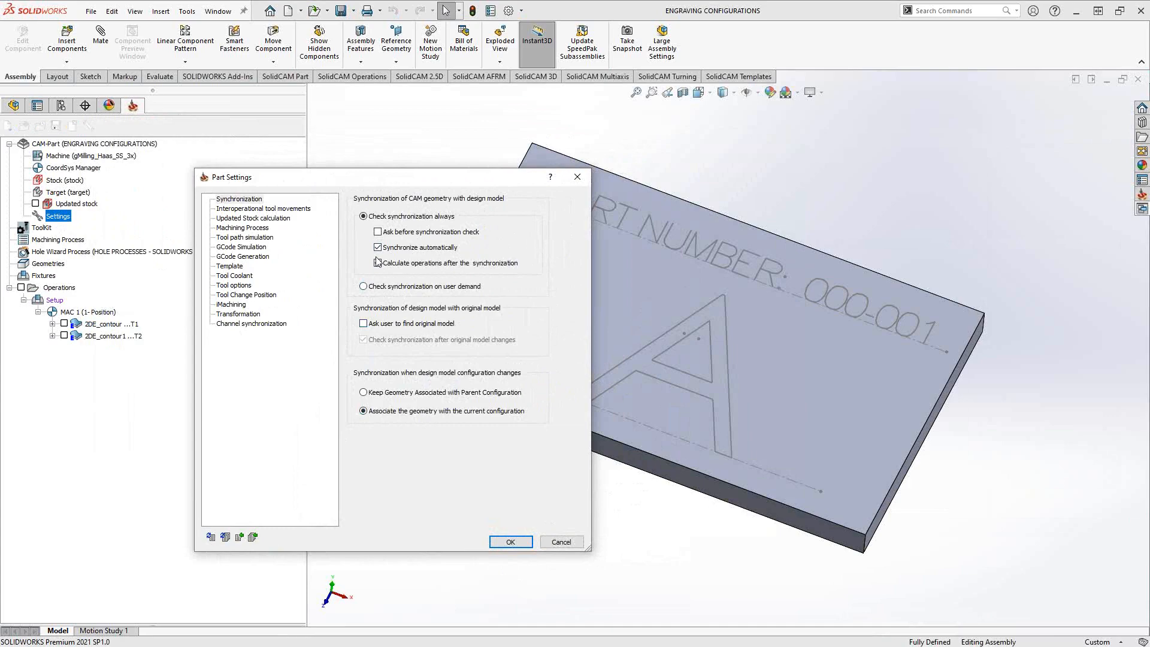
pyautogui.click(376, 262)
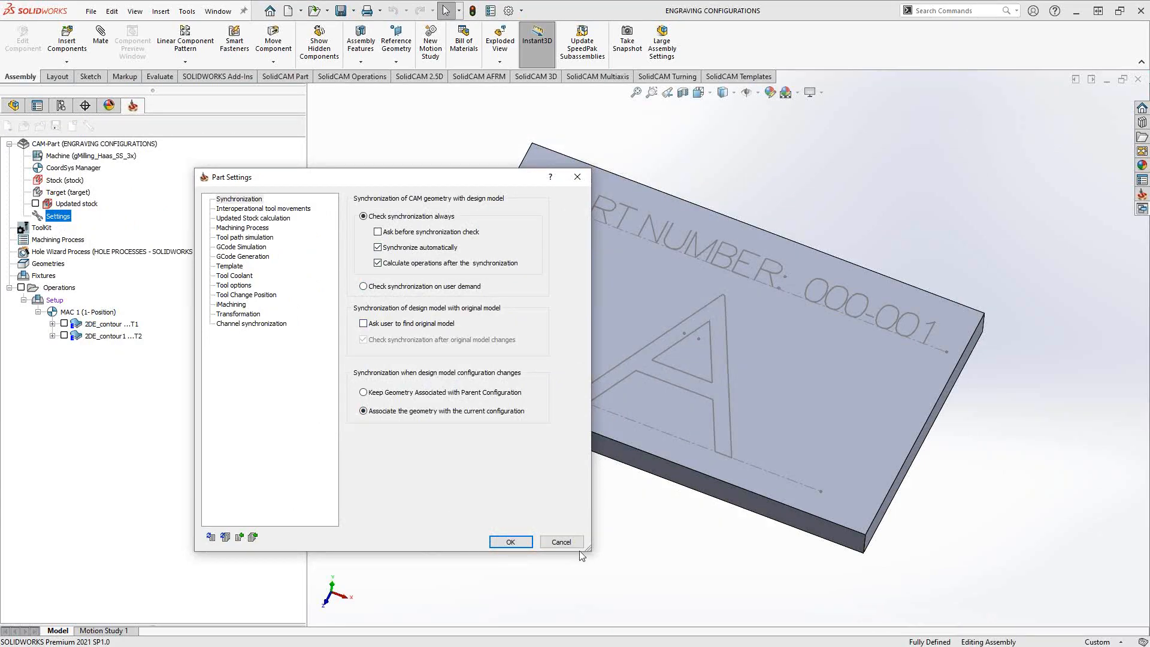
pyautogui.click(510, 542)
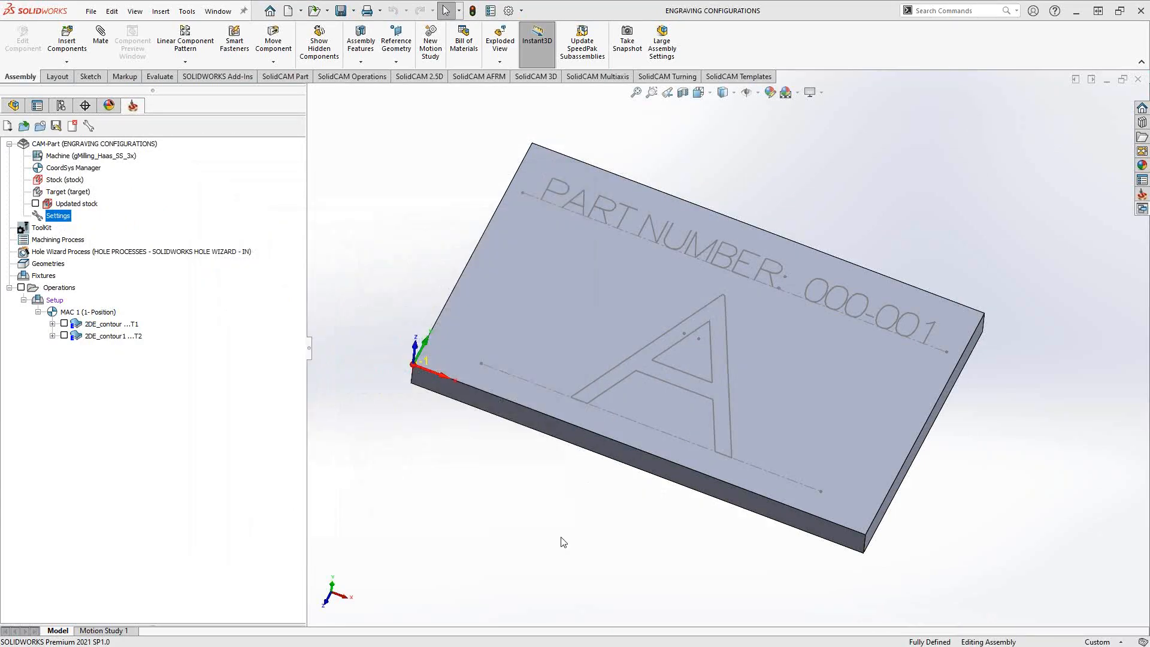
pyautogui.moveTo(236, 235)
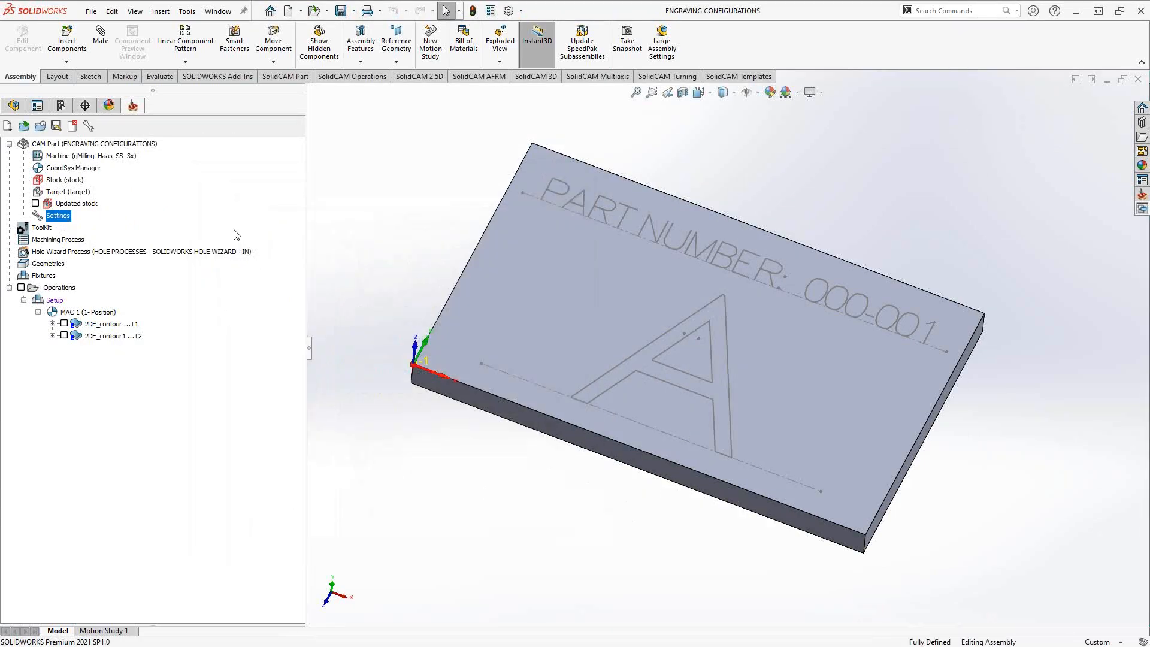
# - Activate 2ND PART, then 3RD PART configuration, and return to the SolidCAM tree
pyautogui.click(36, 106)
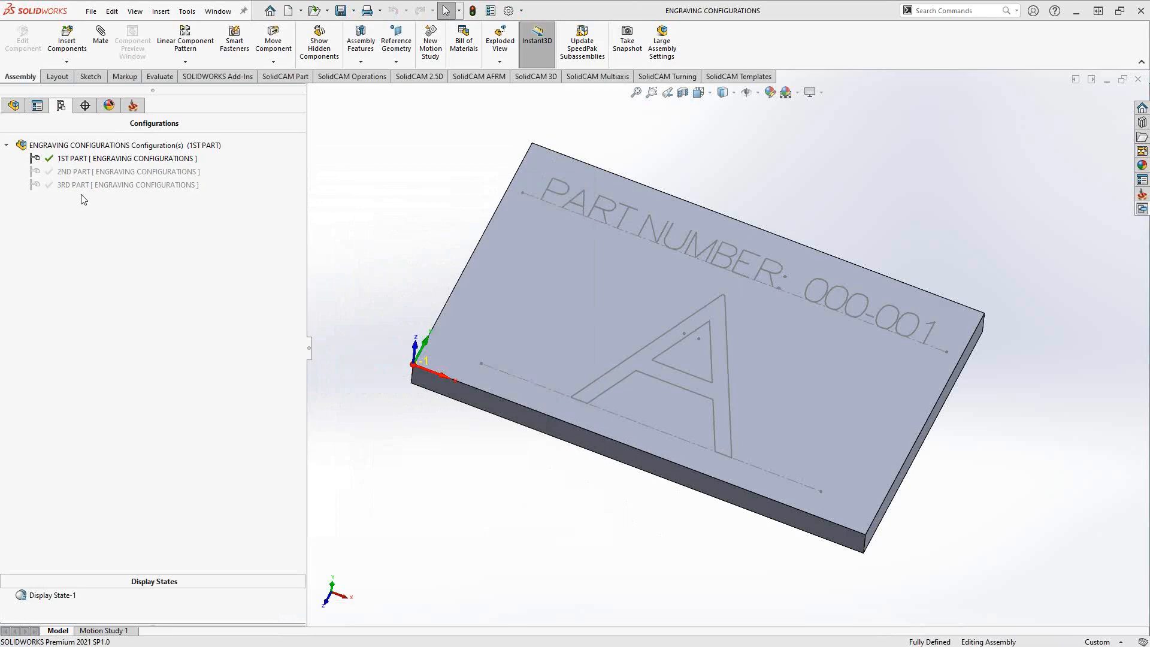
pyautogui.moveTo(91, 215)
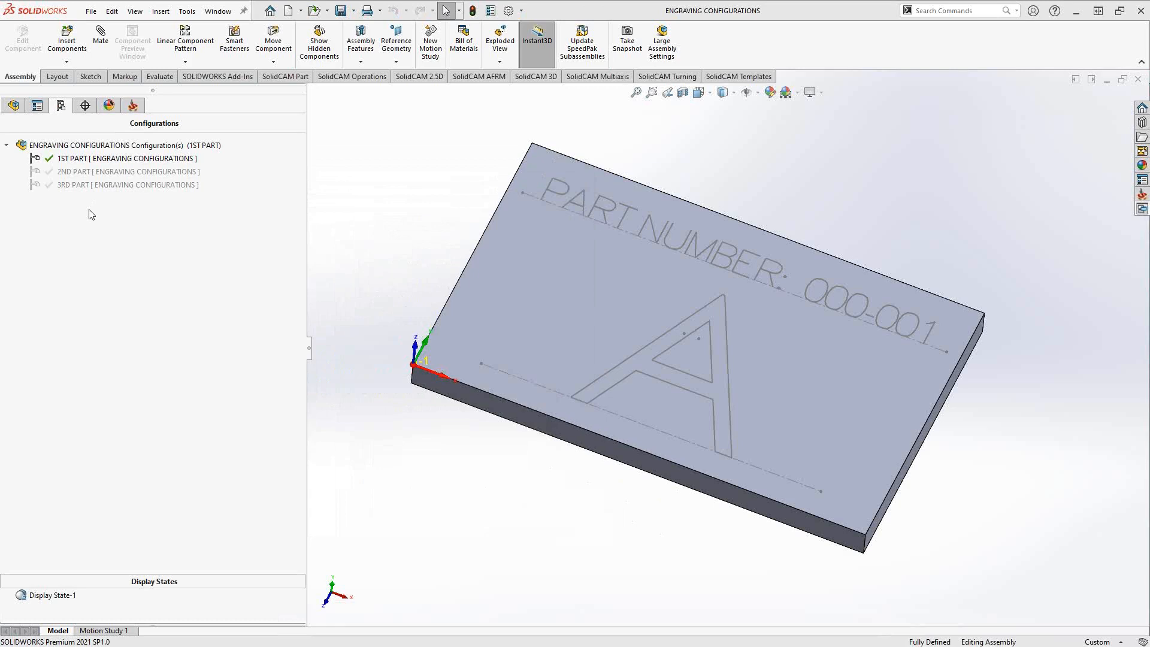
pyautogui.click(127, 171)
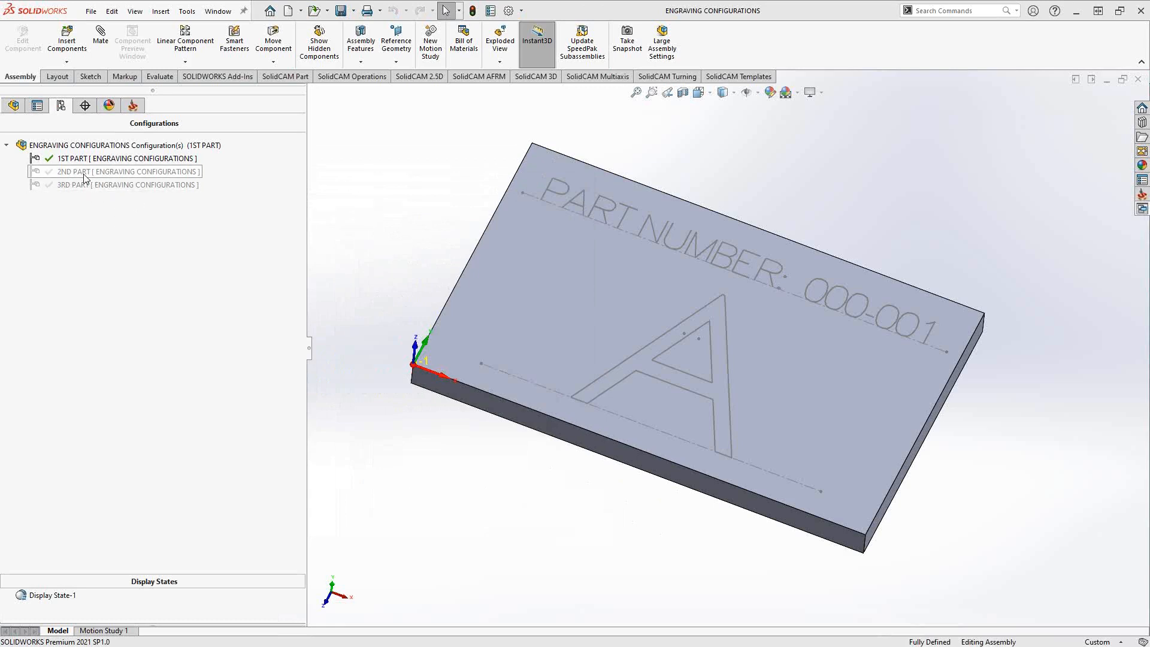
pyautogui.doubleClick(110, 170)
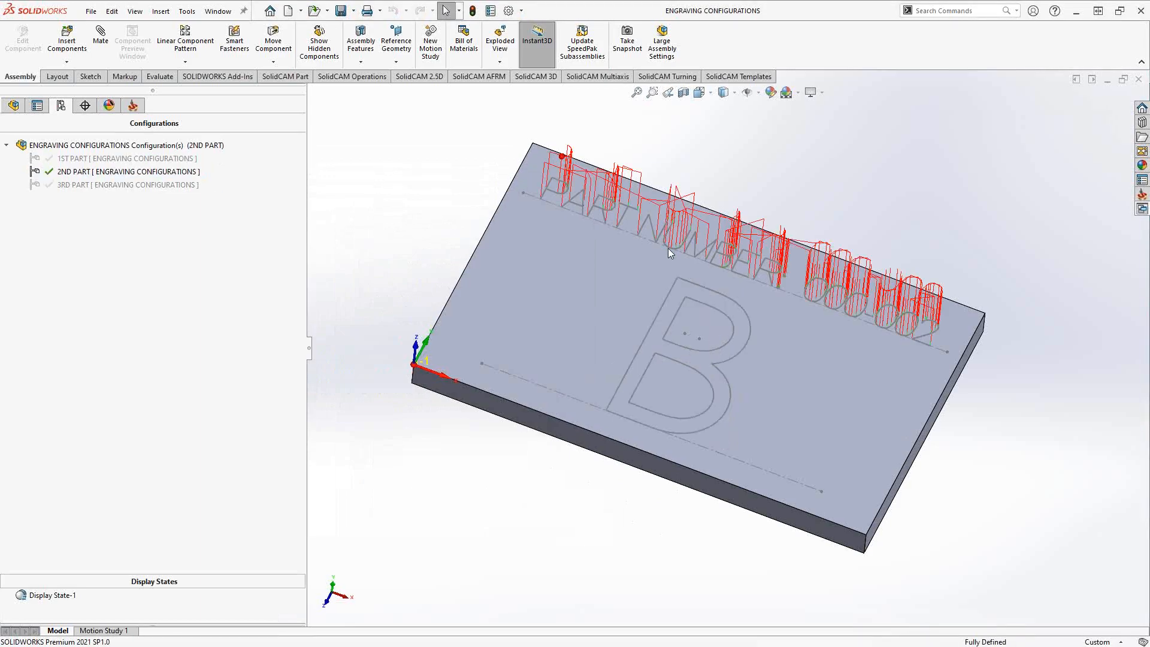
pyautogui.moveTo(755, 409)
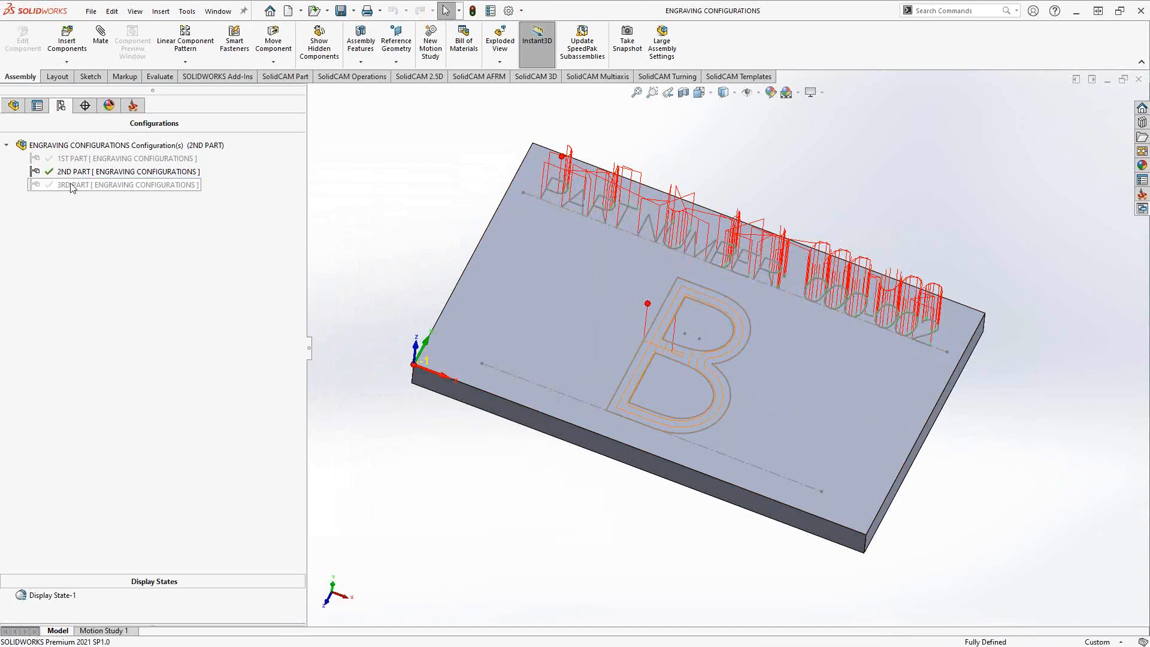
pyautogui.doubleClick(77, 184)
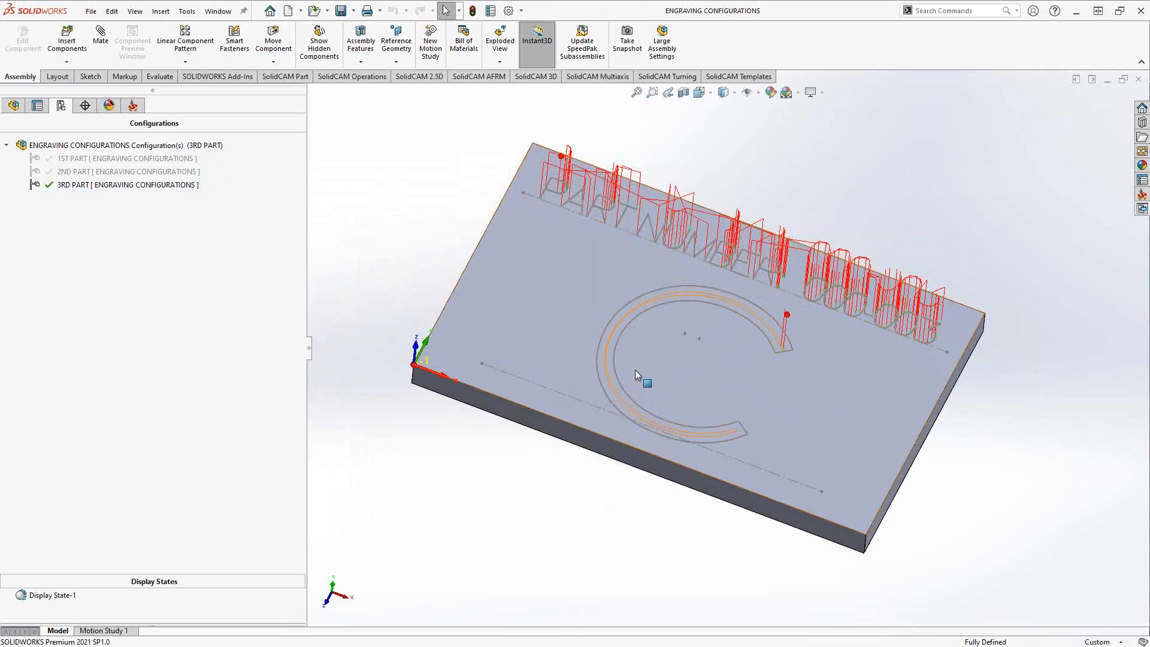
pyautogui.click(133, 105)
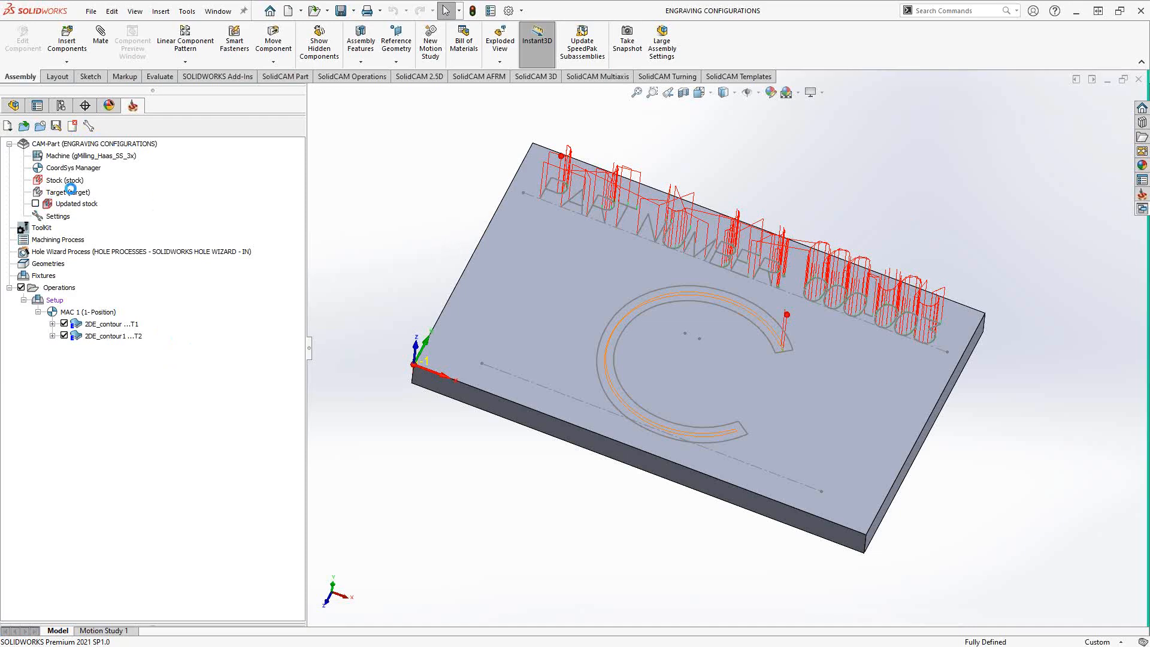
# - Close the CAM assembly and reopen Engraving Configurations from recent files
pyautogui.click(76, 203)
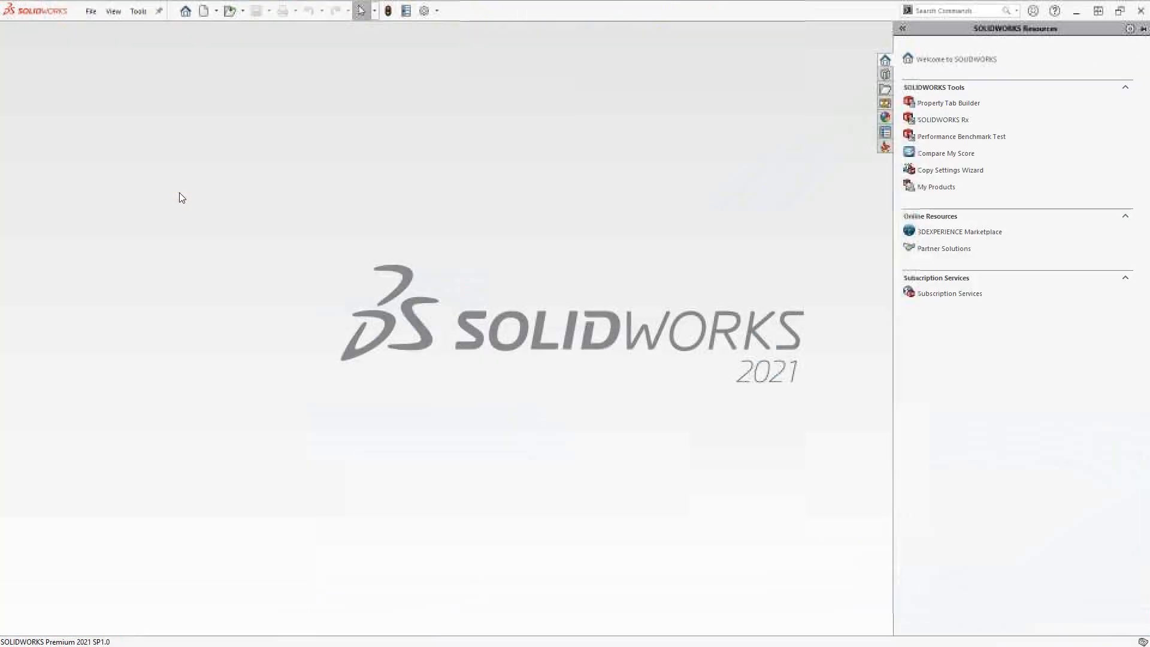
pyautogui.click(90, 11)
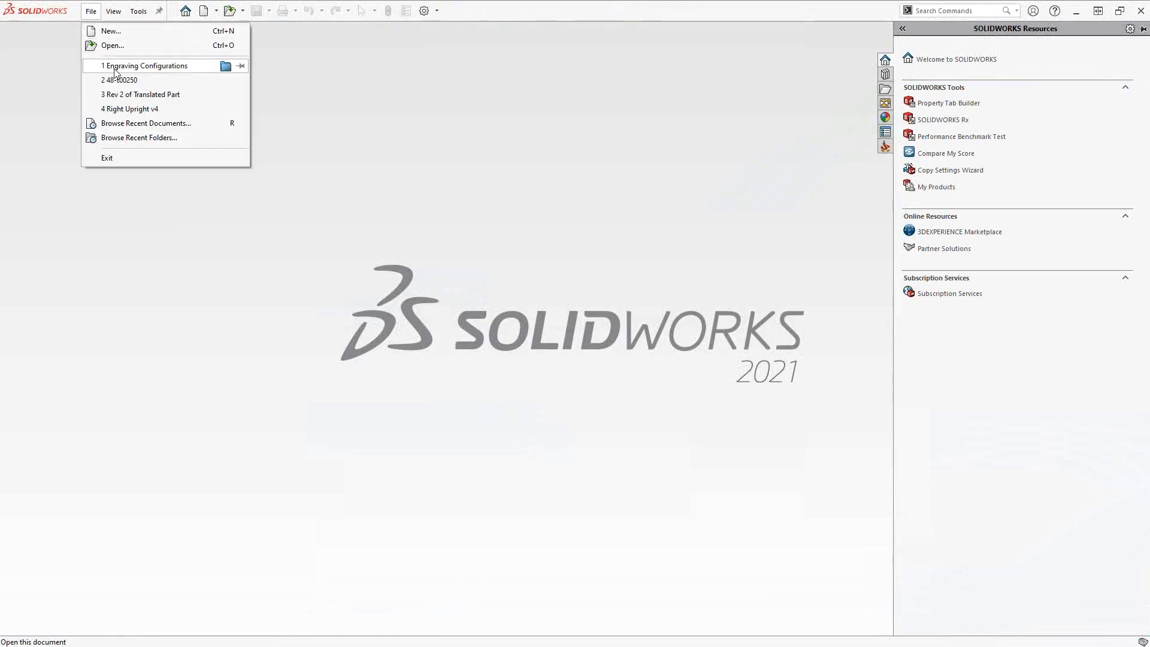
pyautogui.click(147, 65)
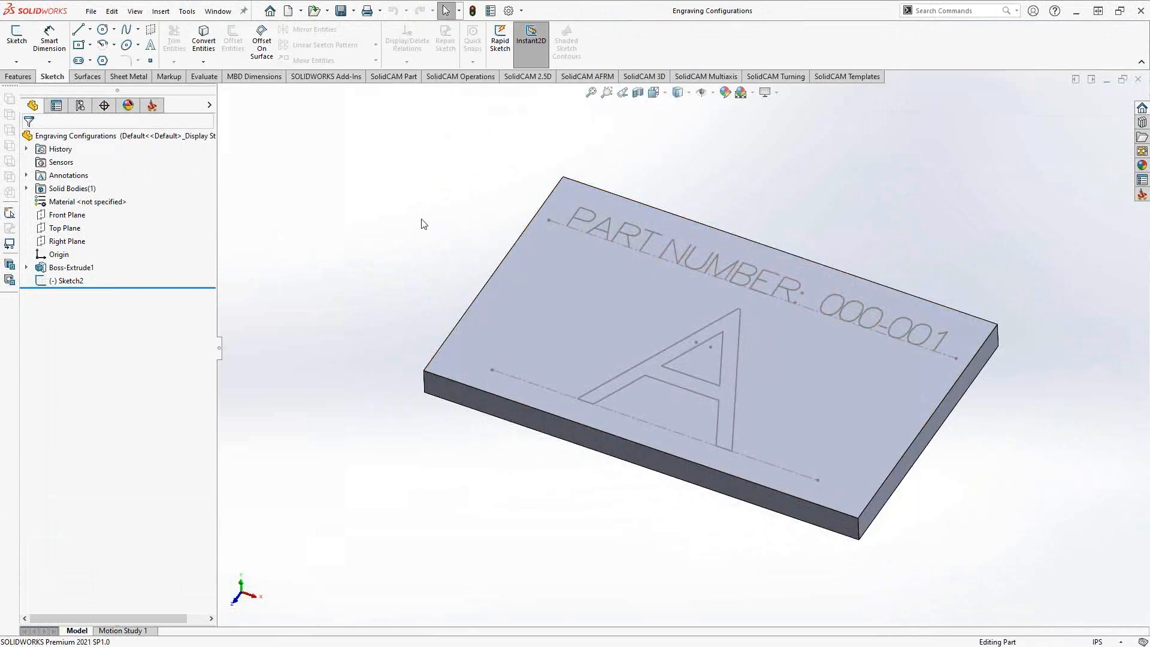
pyautogui.moveTo(366, 228)
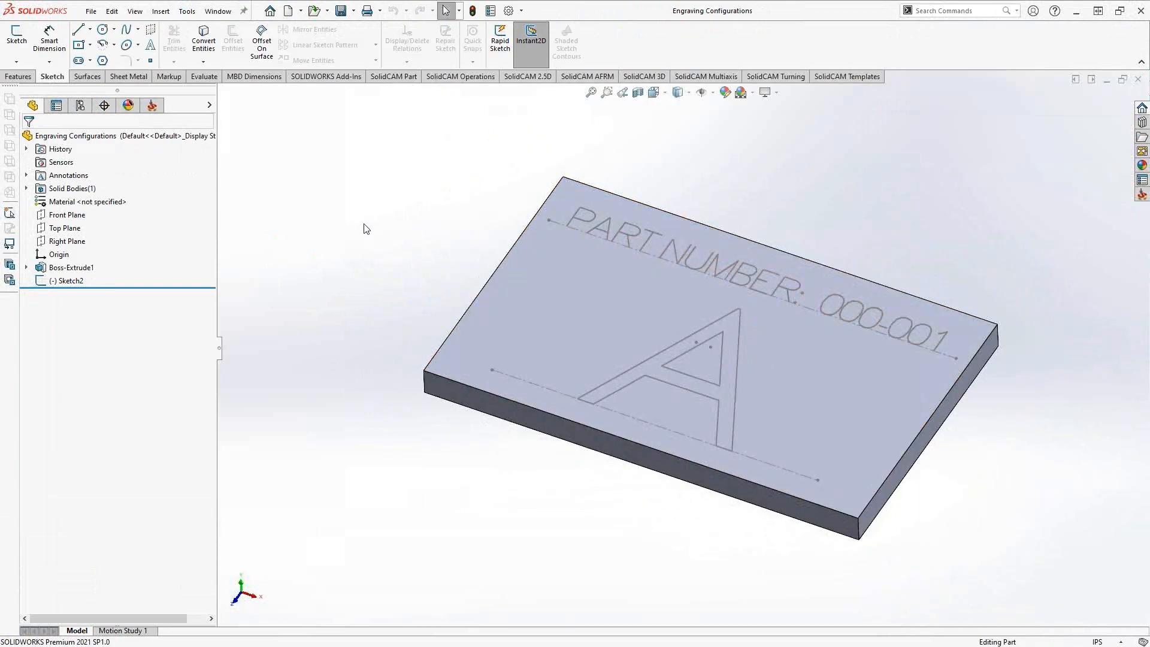
# - Edit Sketch2's engraving text, check its $PRP PART NUMBER link, and cancel unchanged
pyautogui.rightClick(70, 281)
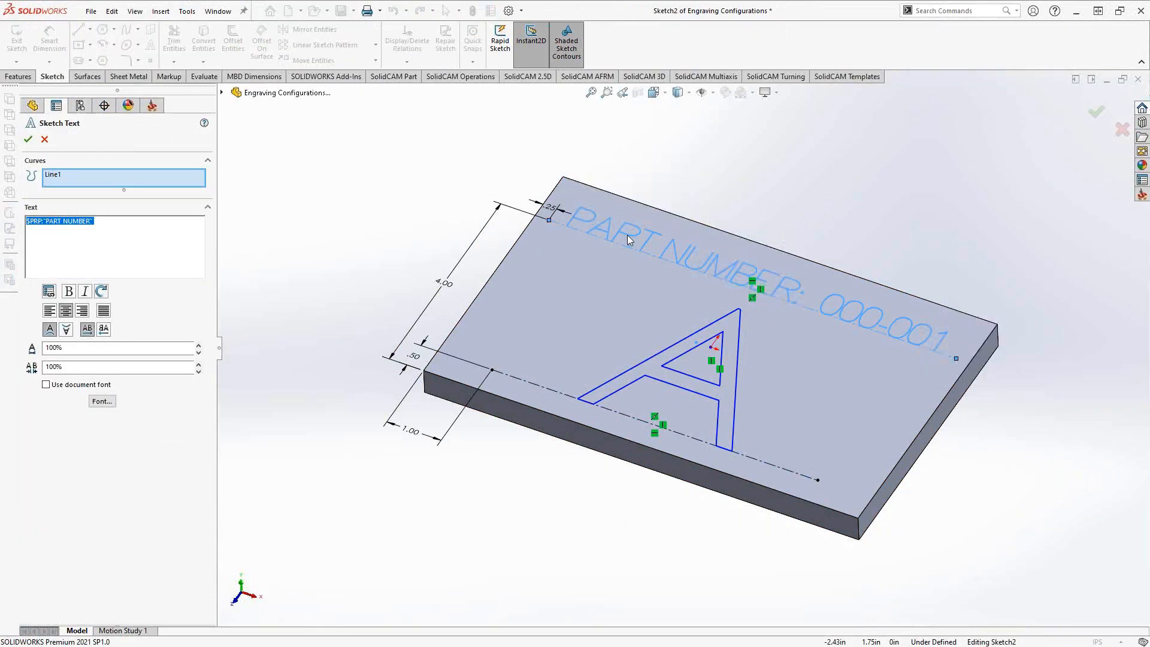
pyautogui.moveTo(801, 297)
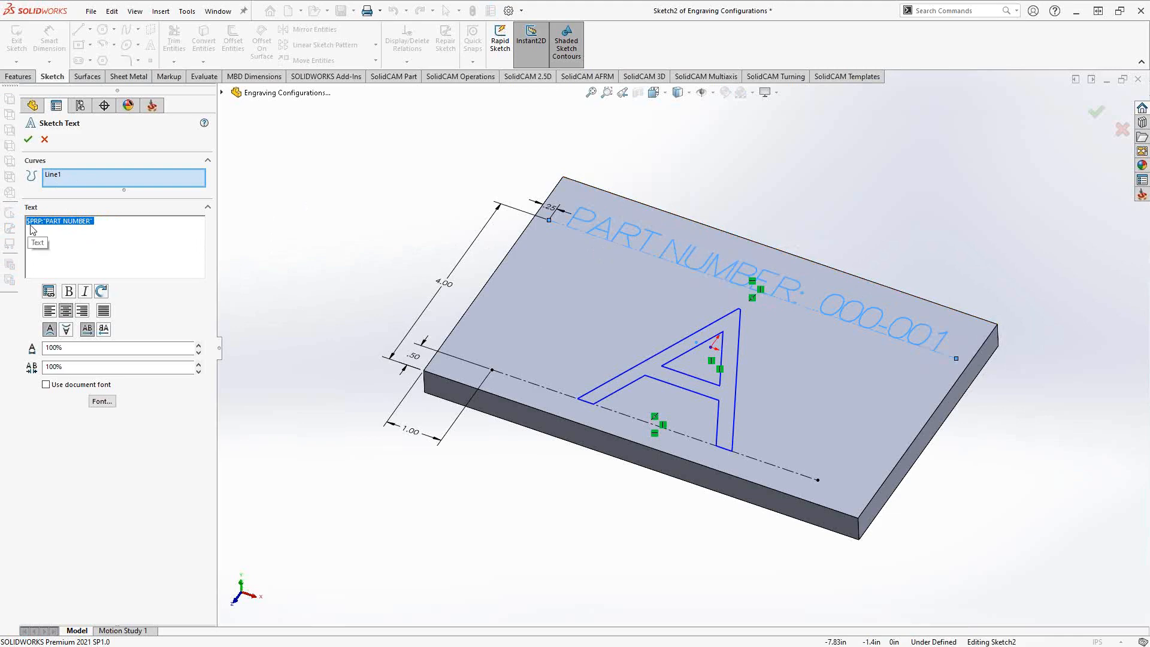
pyautogui.moveTo(42, 229)
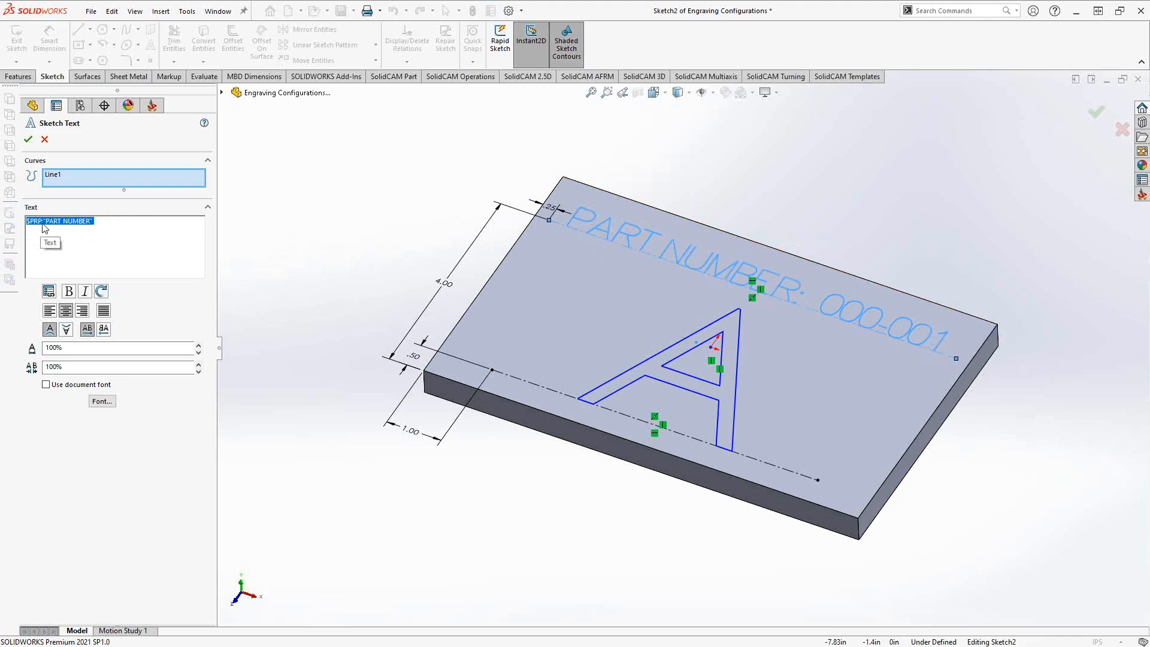
pyautogui.moveTo(44, 230)
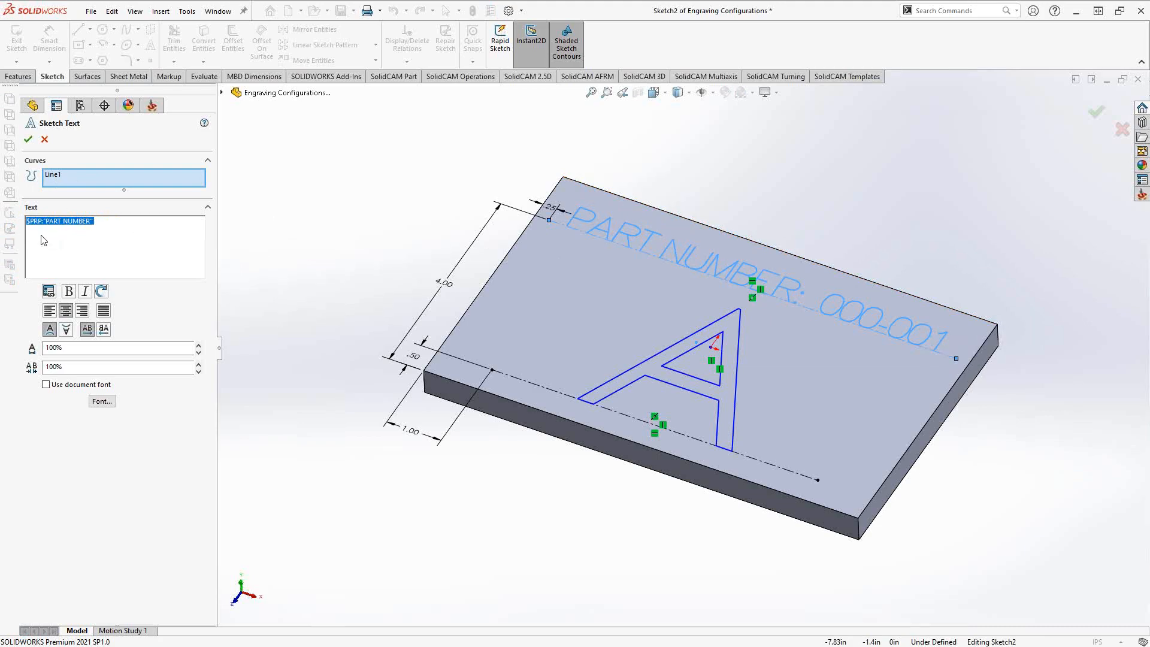
pyautogui.moveTo(44, 140)
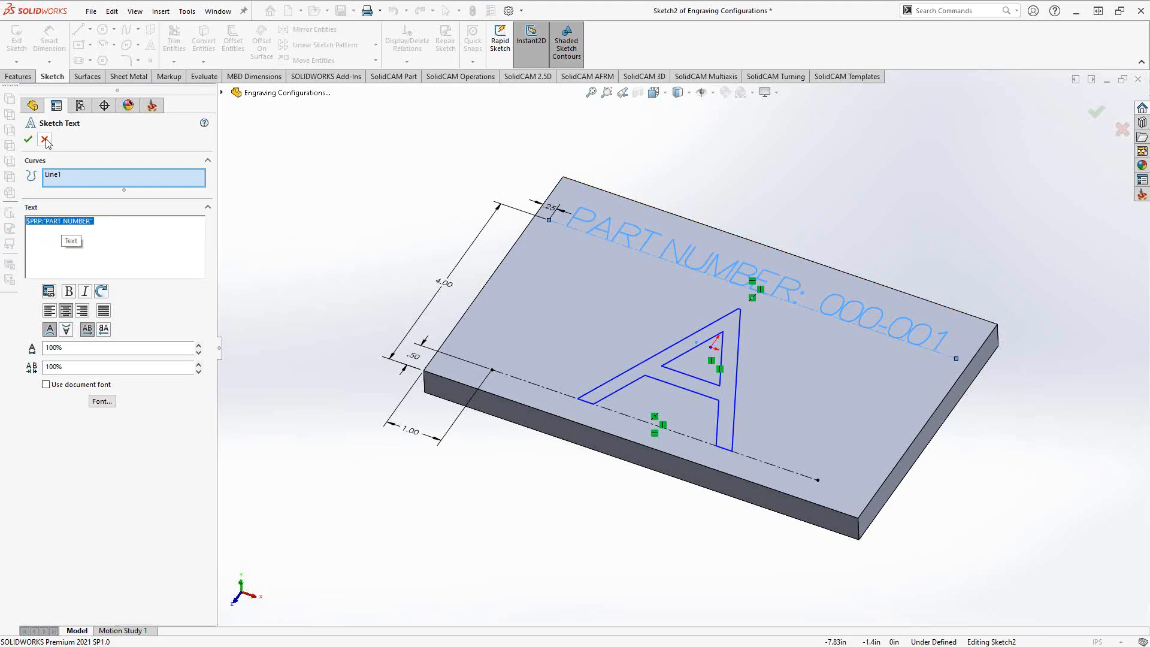
pyautogui.click(28, 139)
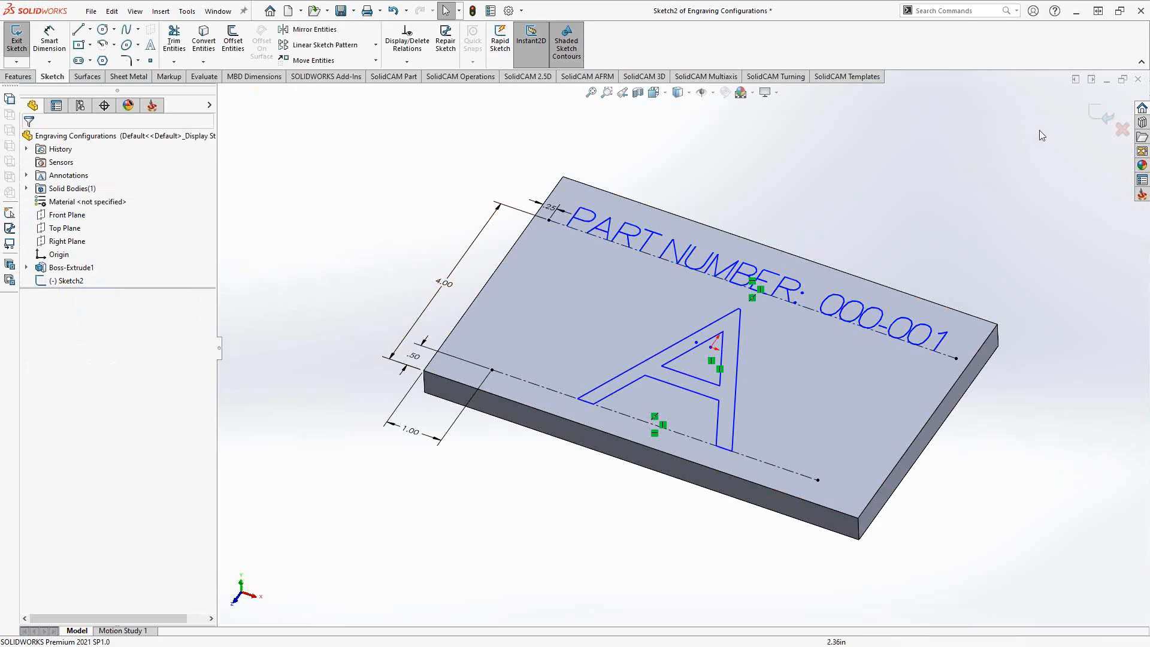
# - Exit Sketch2 and review Configuration Specific properties PART NUMBER 000-001 and LETTER A
pyautogui.click(17, 36)
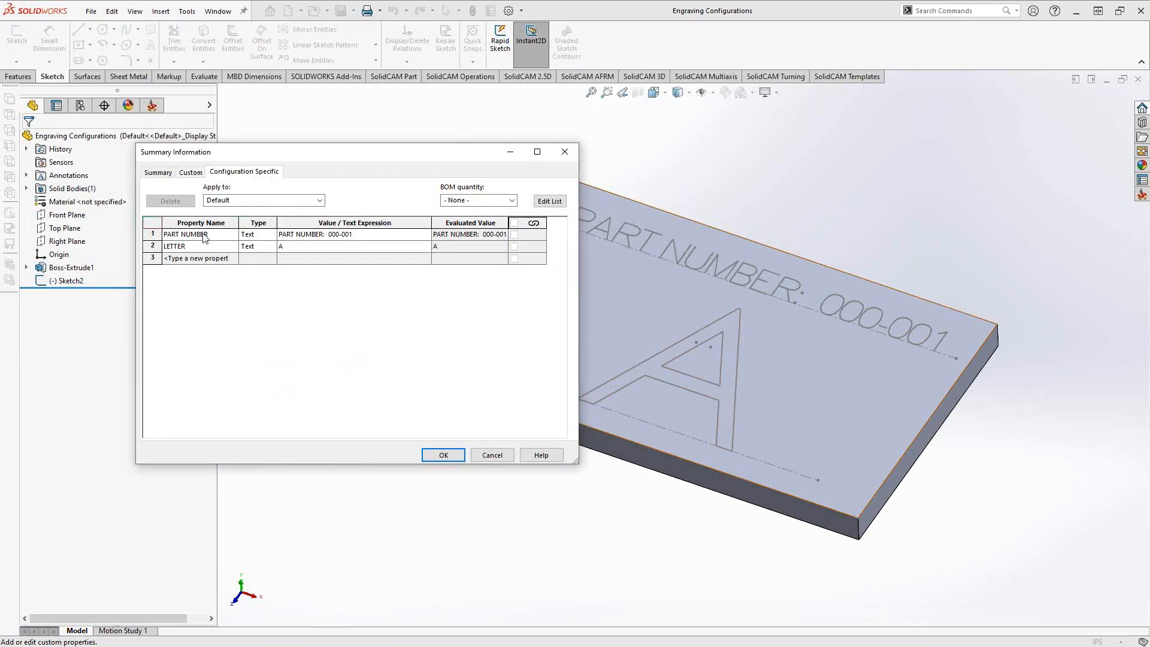
pyautogui.click(318, 200)
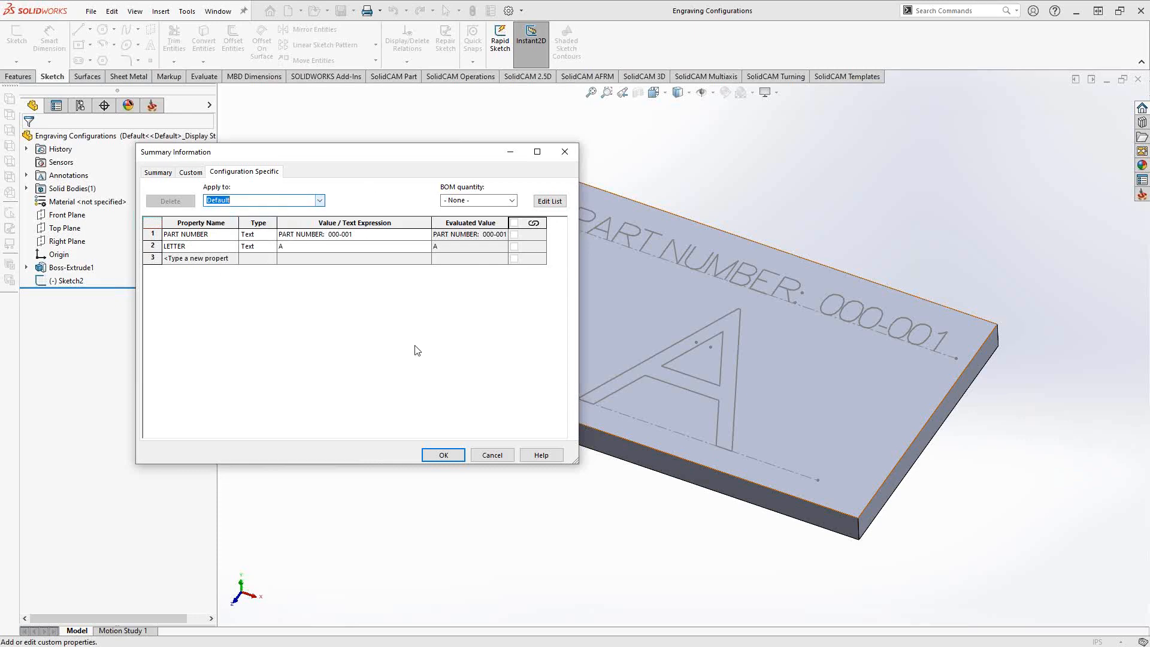
pyautogui.click(442, 454)
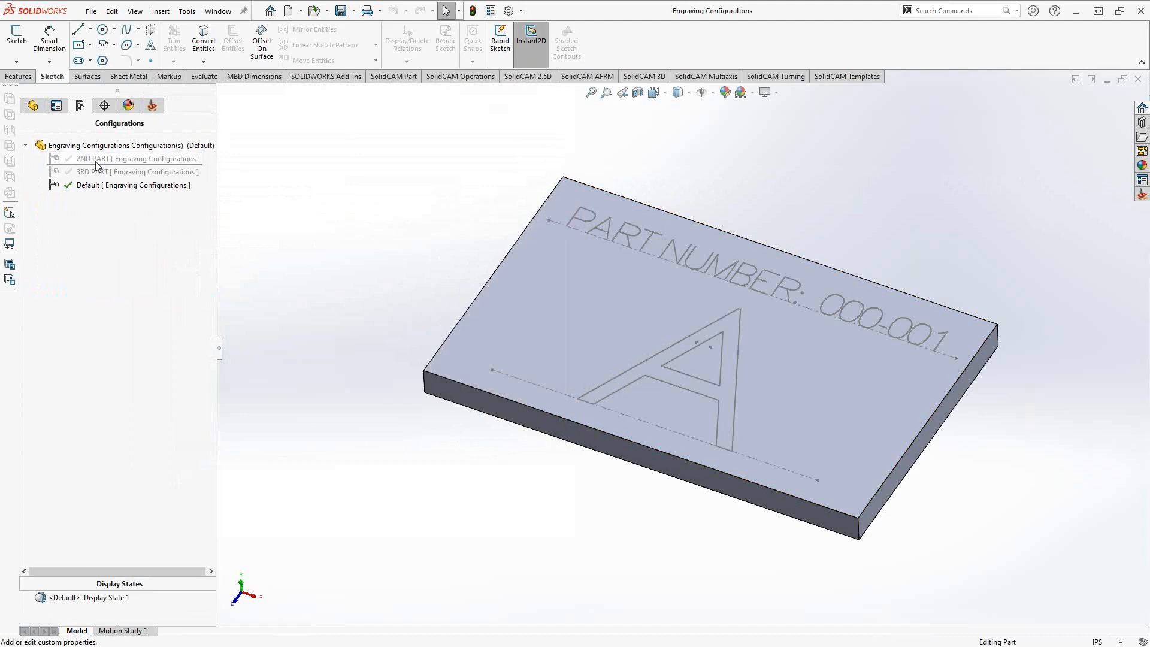
# - Activate the 2ND PART configuration in the ConfigurationManager
pyautogui.doubleClick(94, 158)
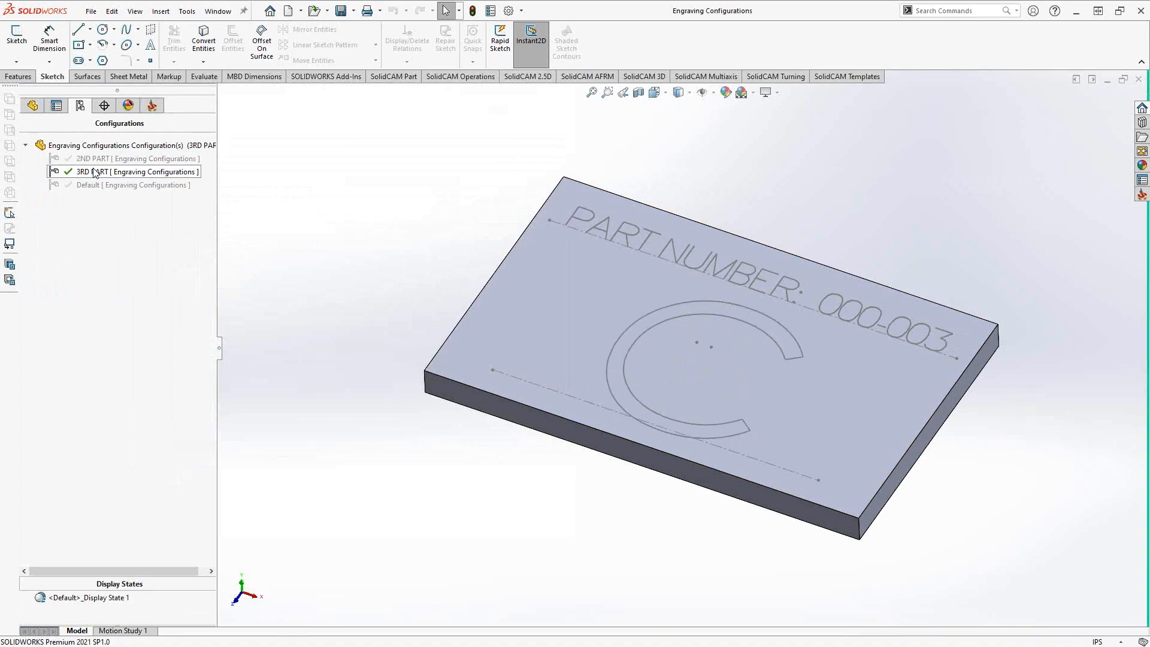
pyautogui.moveTo(306, 183)
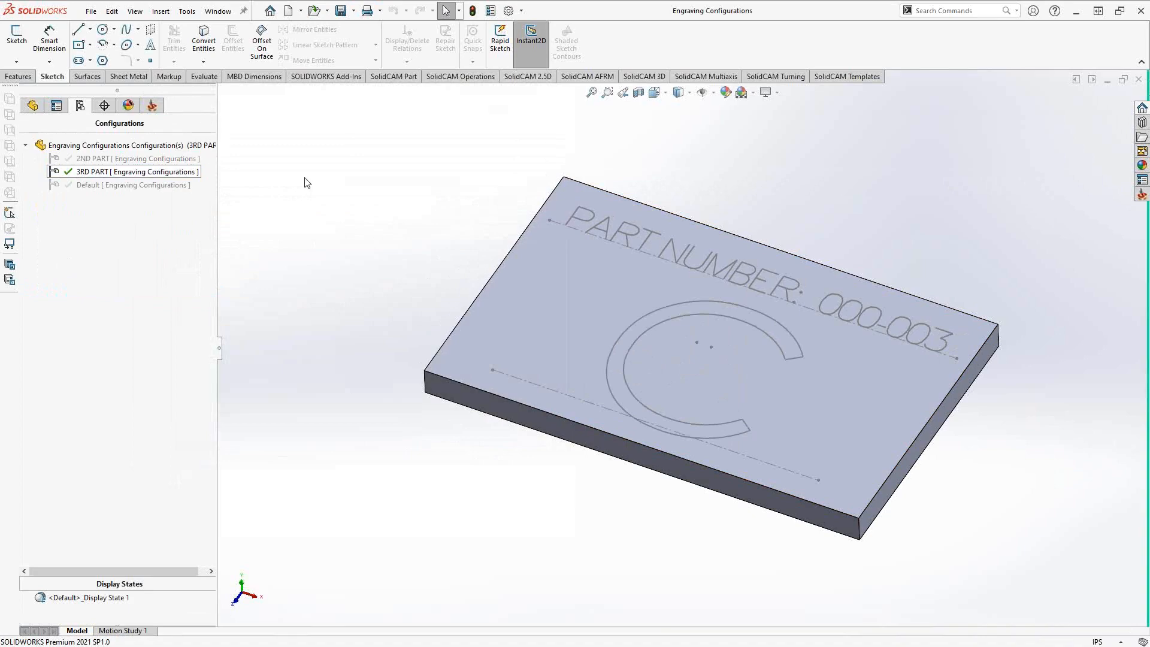